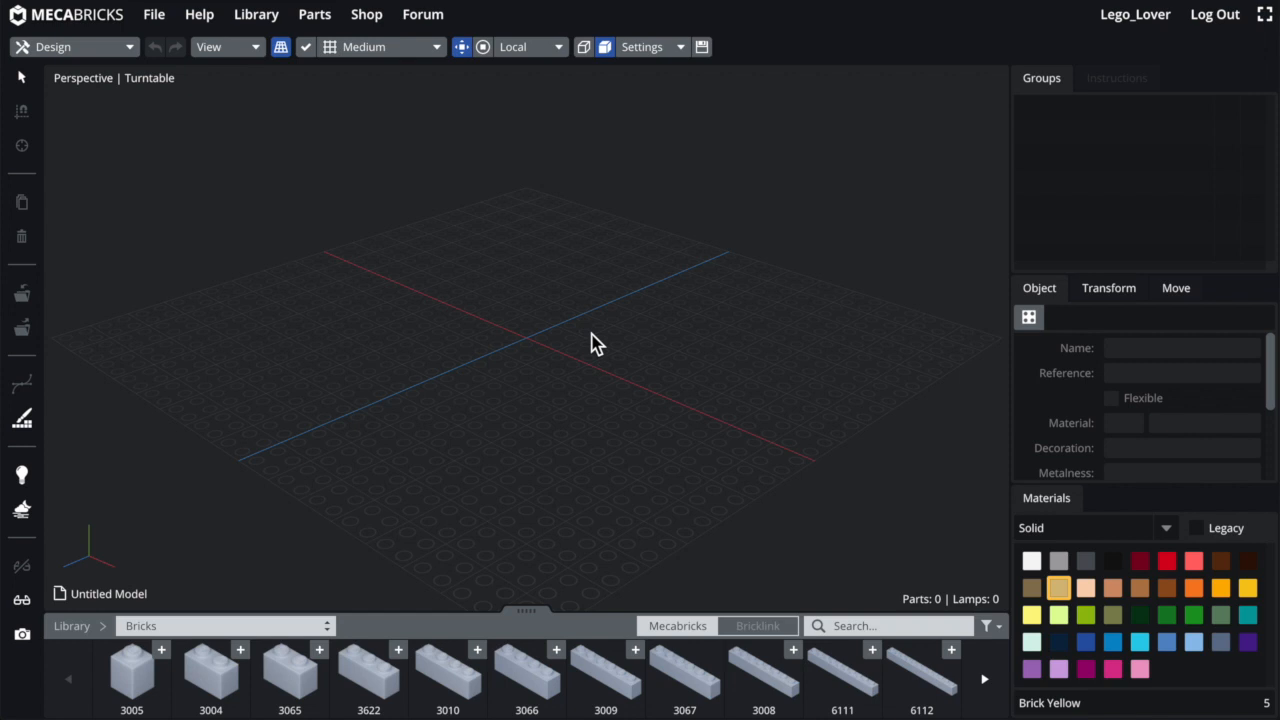
mouse_move(576, 318)
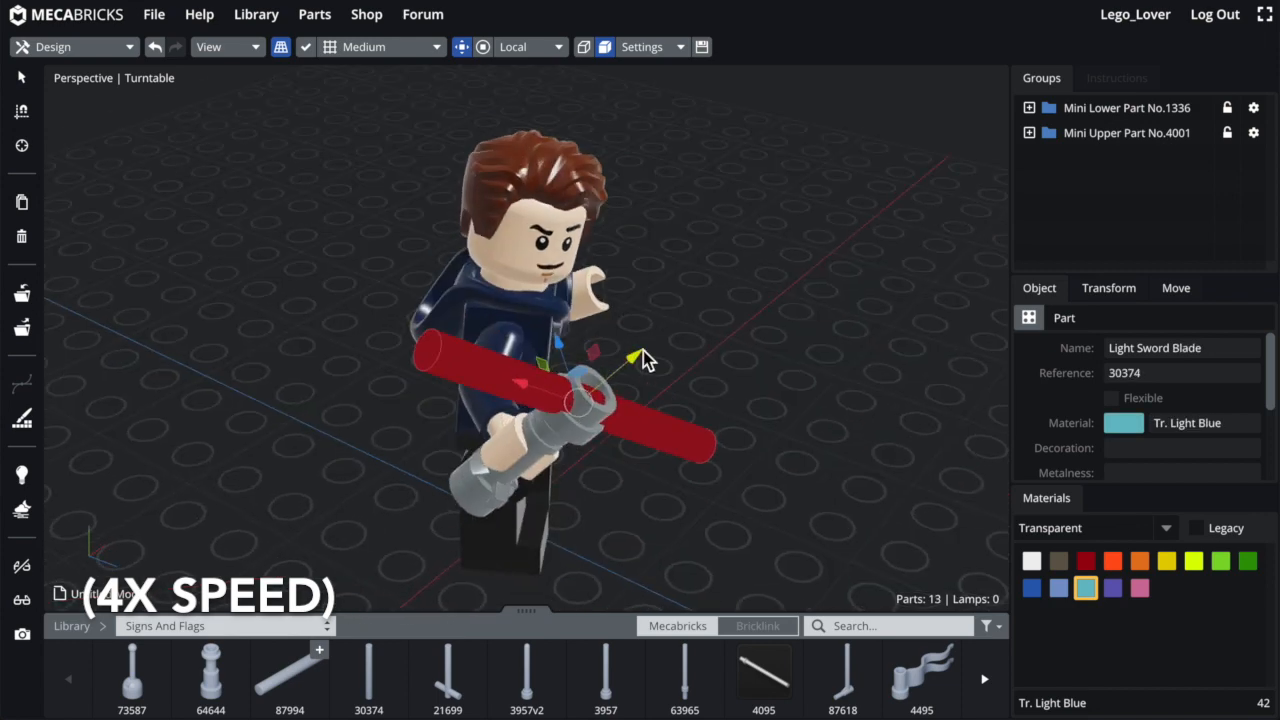
Step: Move the Tr. Light Blue blade into the minifigure's hand
drag(640, 360, 696, 136)
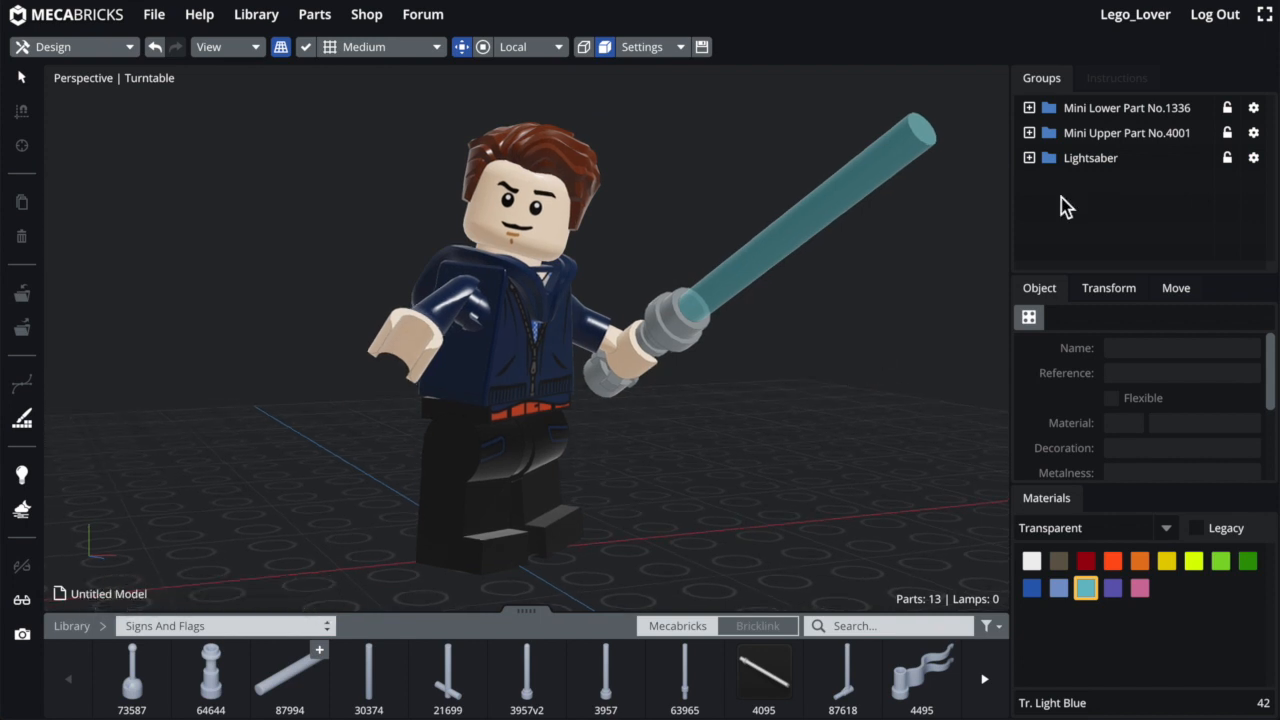
mouse_move(752, 248)
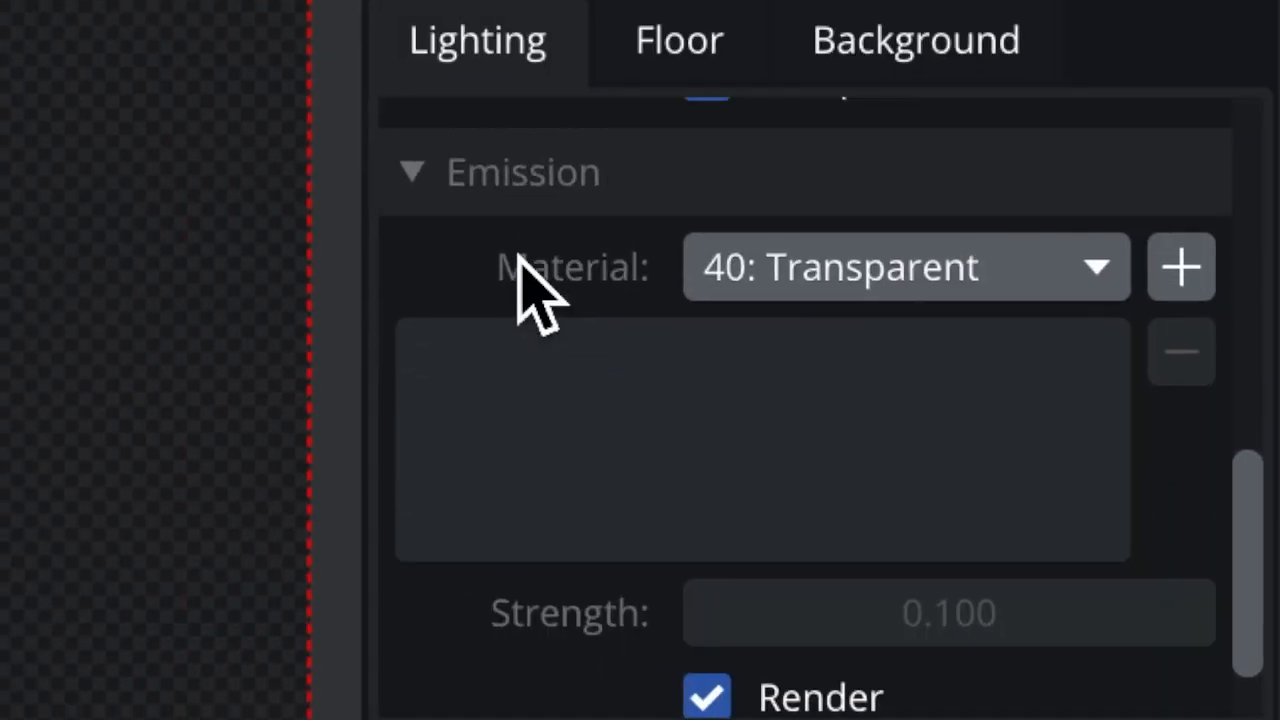
mouse_move(676, 240)
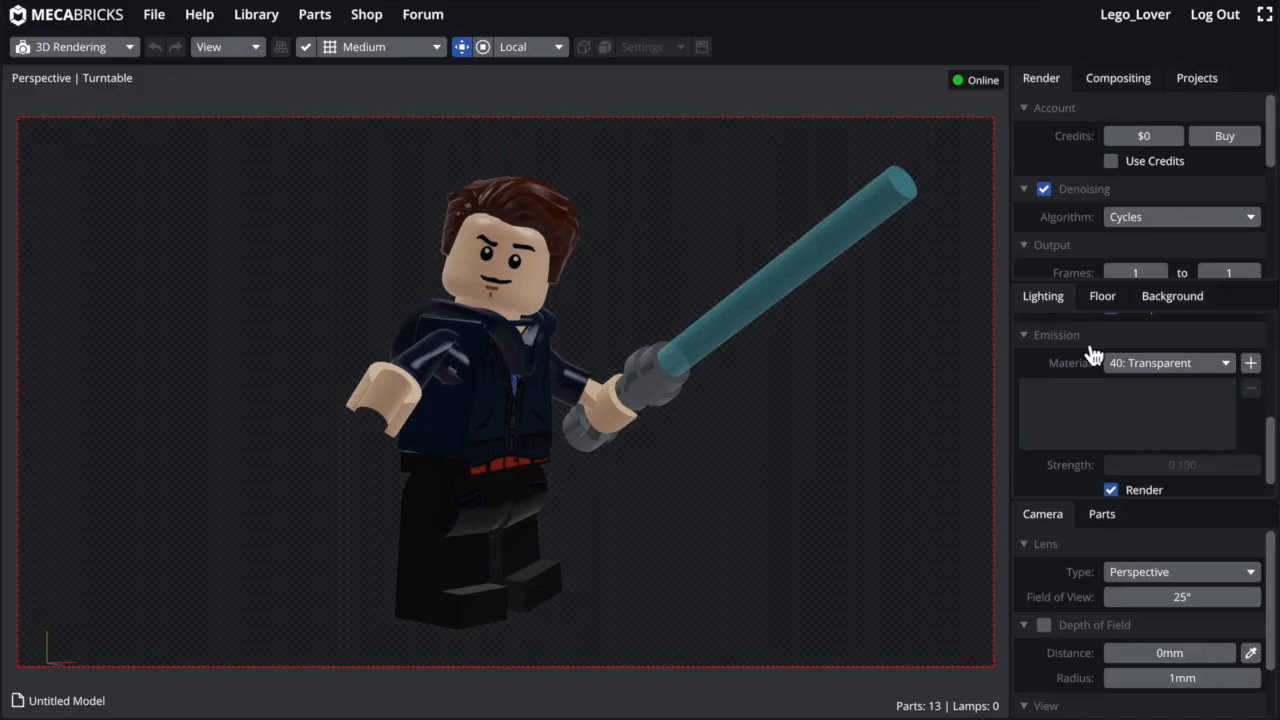
mouse_move(710, 364)
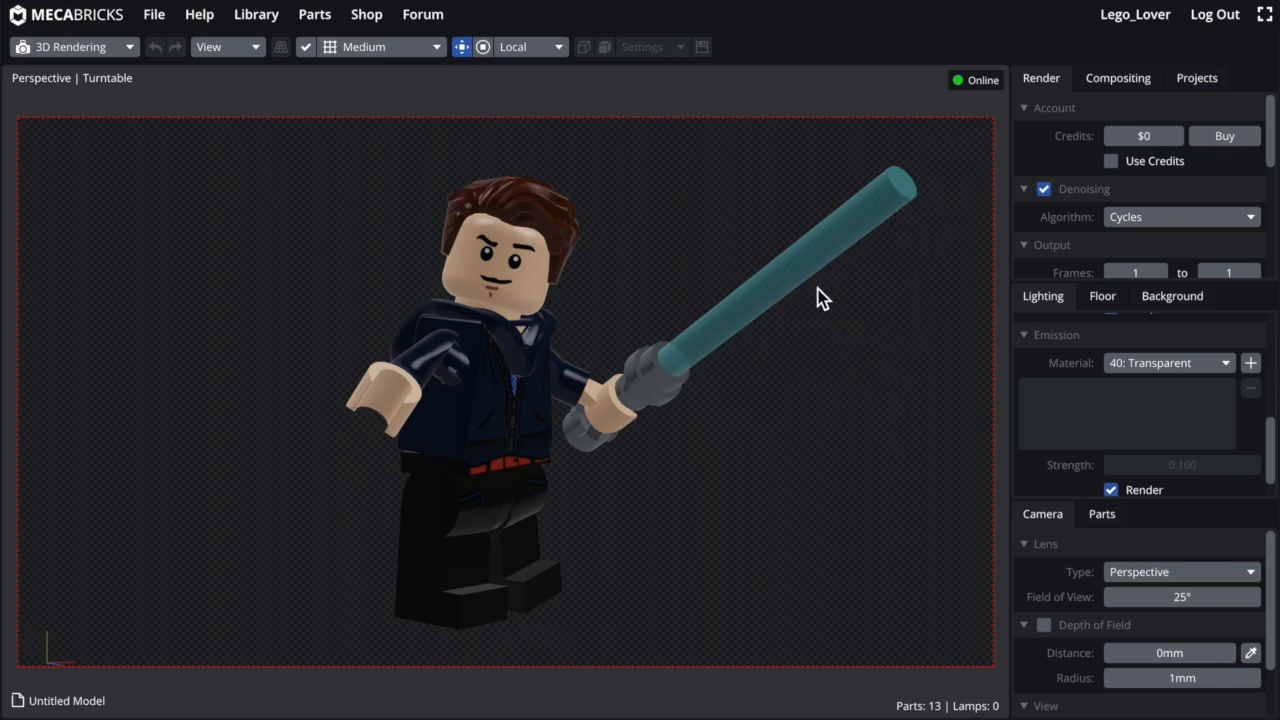
Step: Show the list of materials available for emission in the Lighting tab
click(1168, 362)
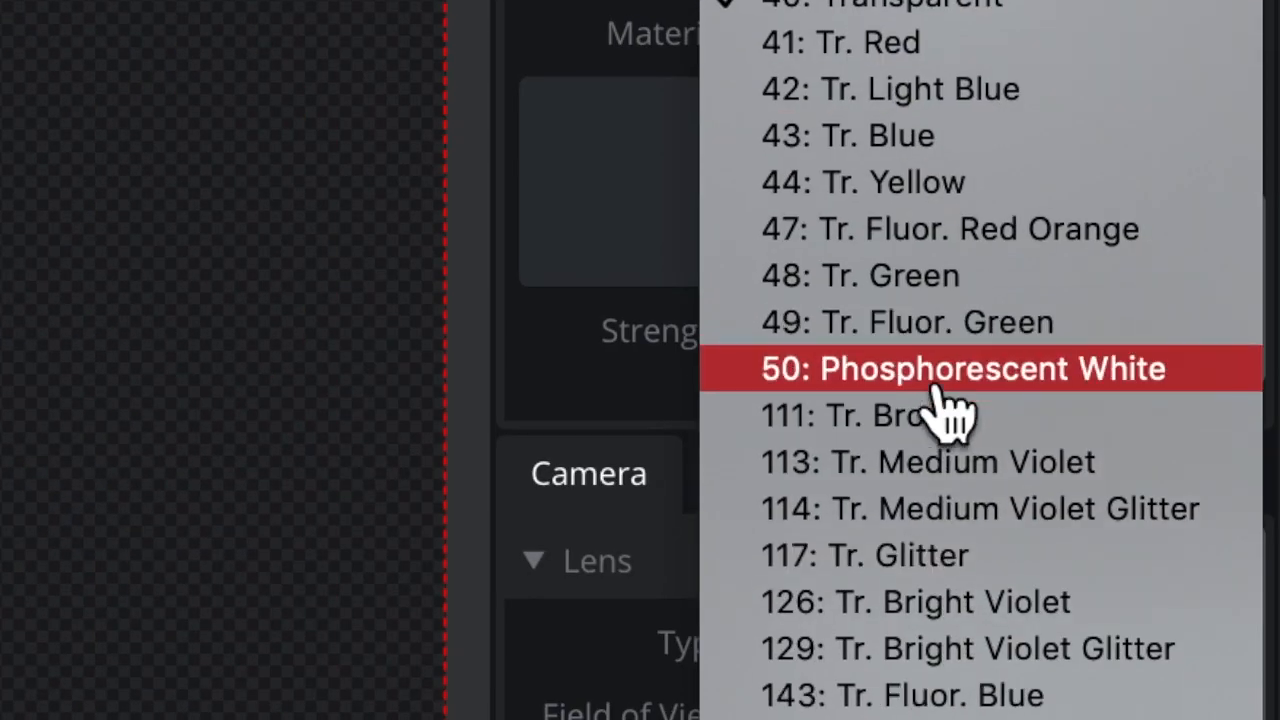
mouse_move(936, 190)
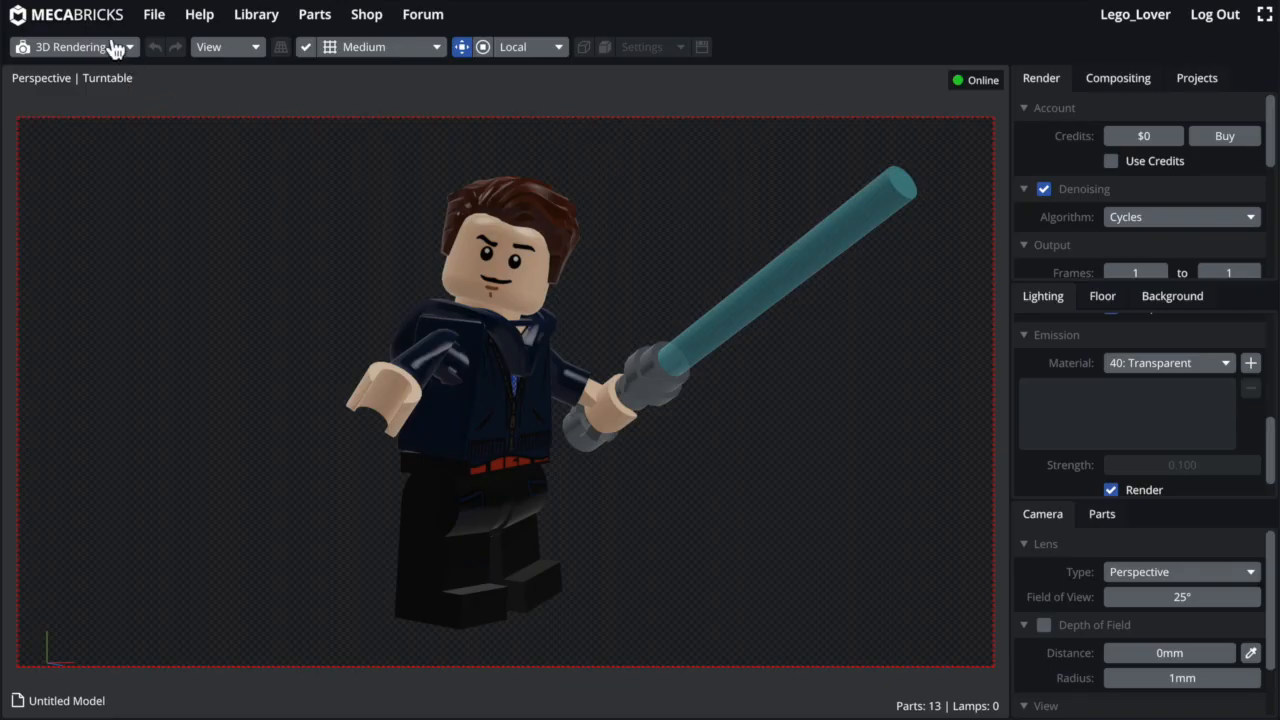
Step: Return to the Design workspace to check the blade's material
click(70, 46)
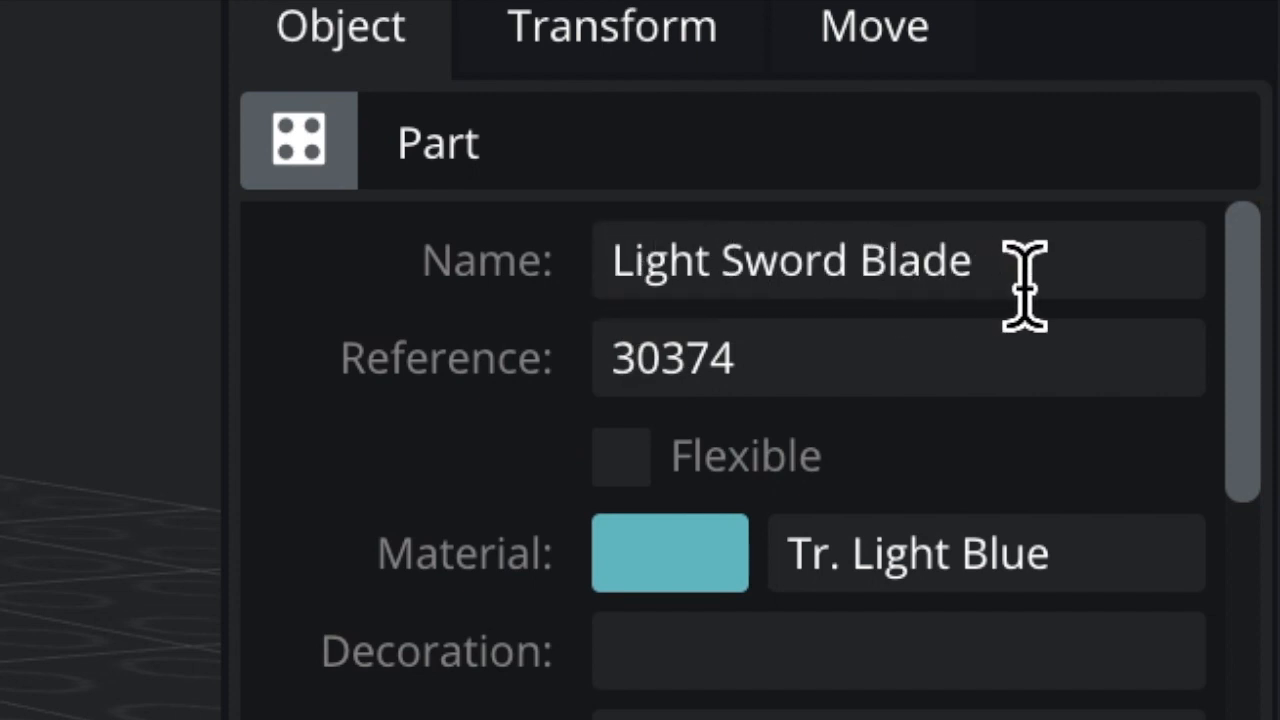
mouse_move(516, 444)
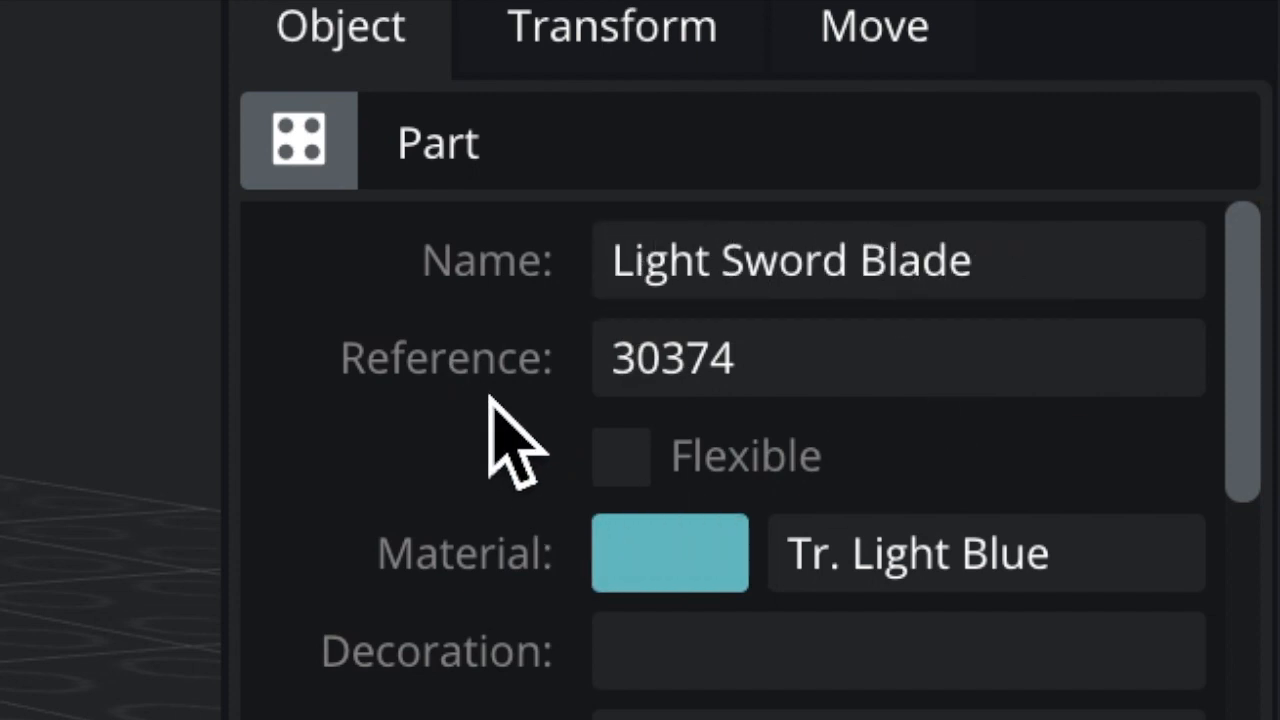
mouse_move(810, 576)
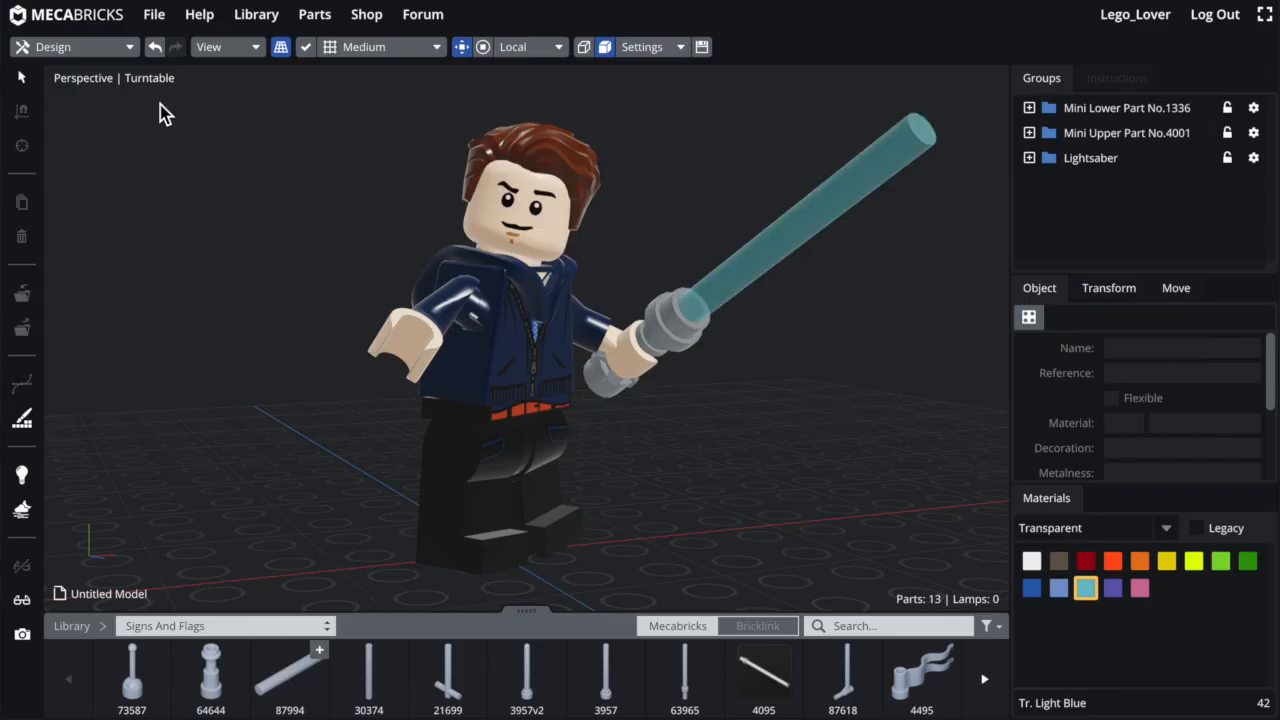
Step: In 3D Rendering, add 42: Tr. Light Blue as an emission material
click(76, 46)
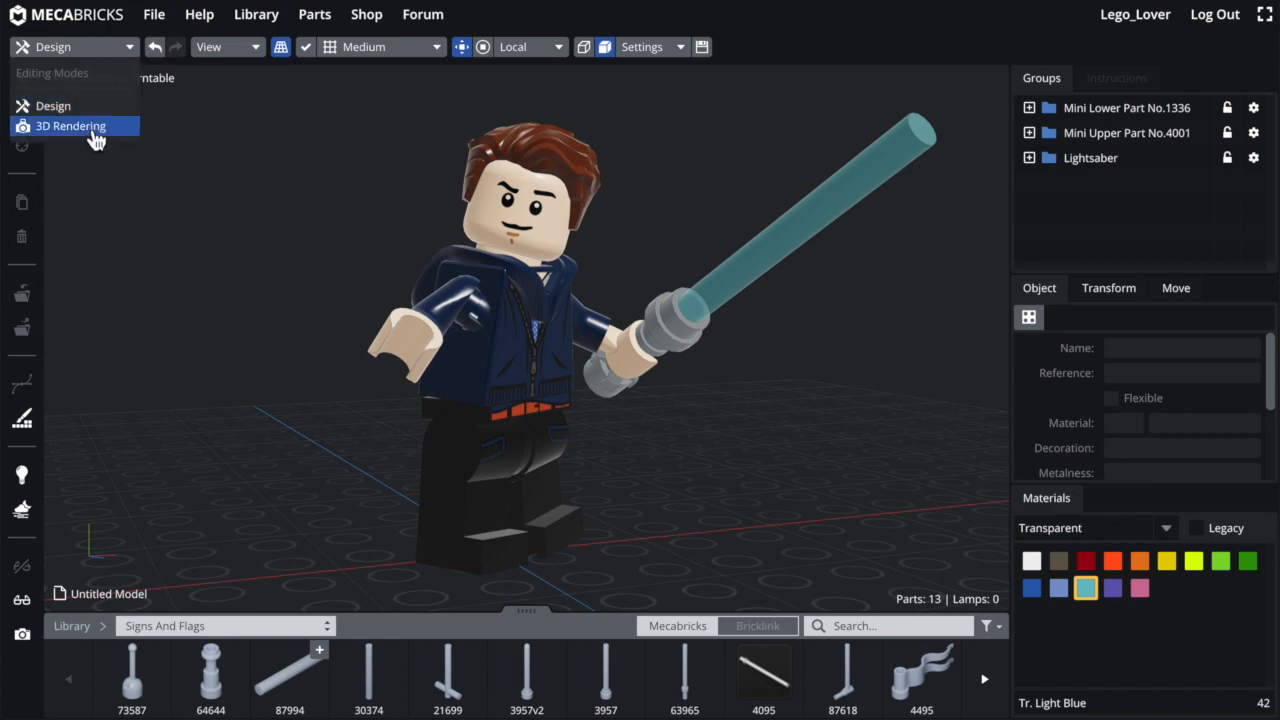
click(70, 124)
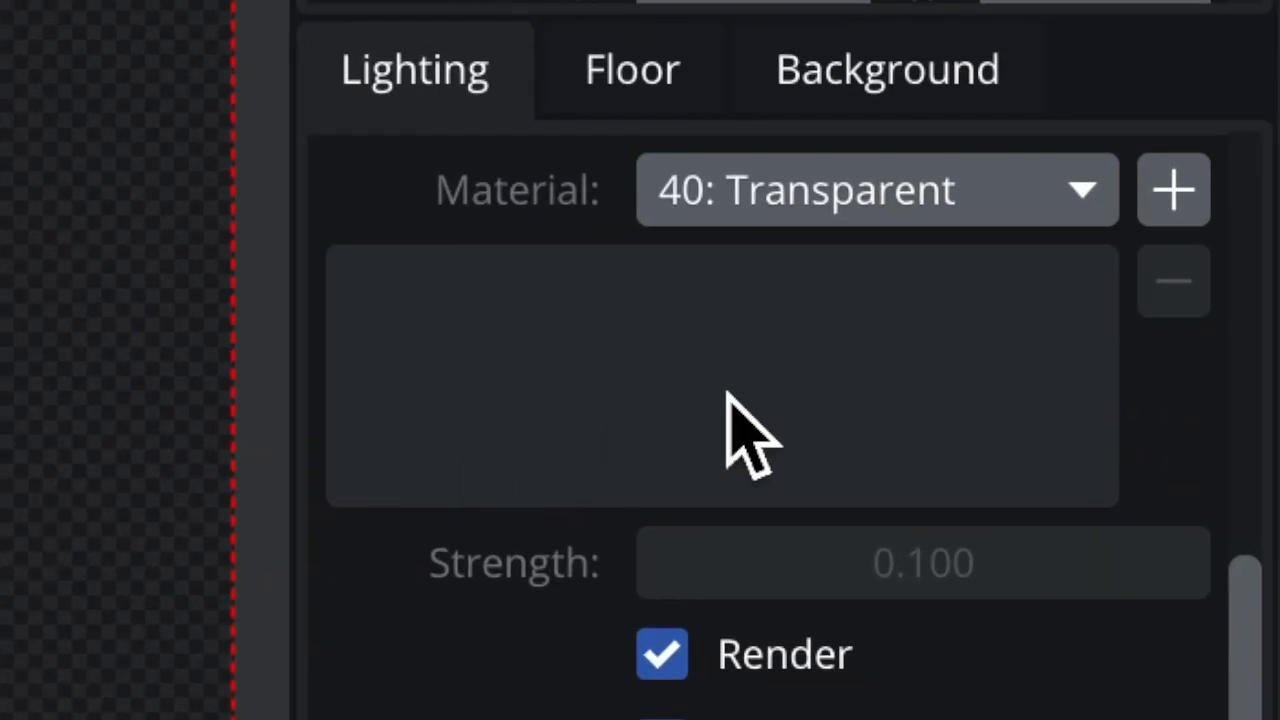
click(876, 188)
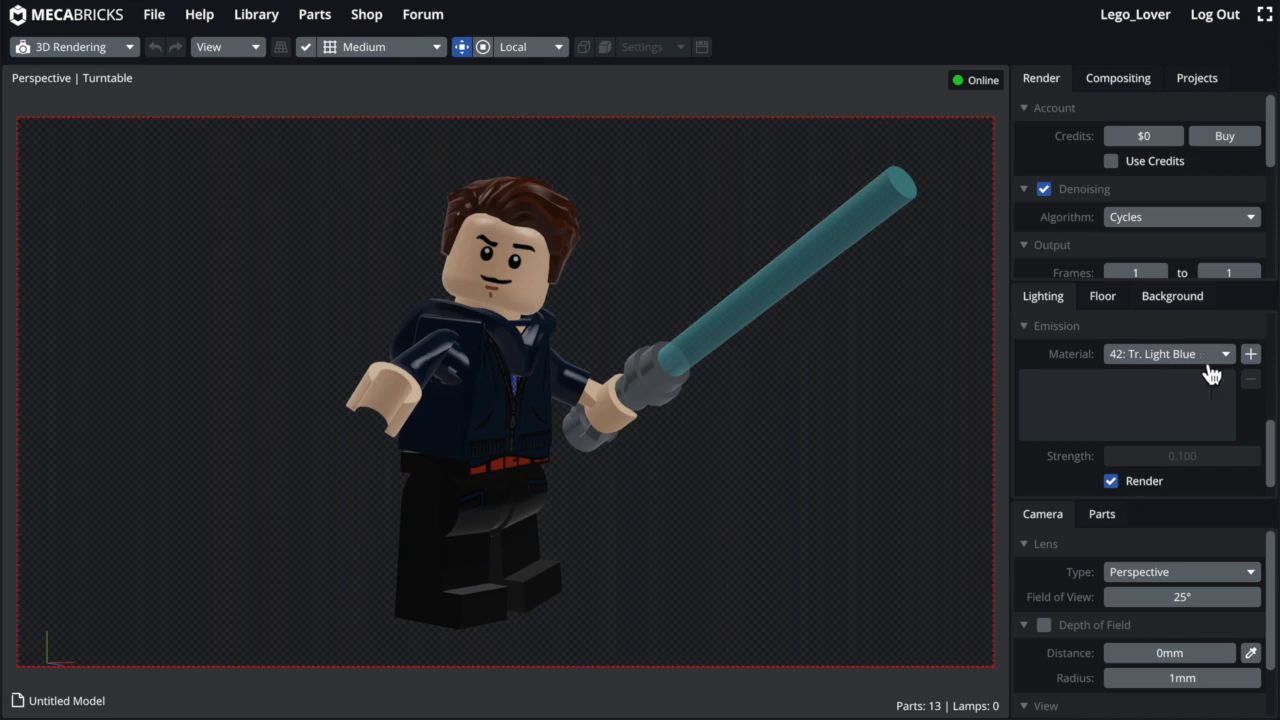
click(1250, 352)
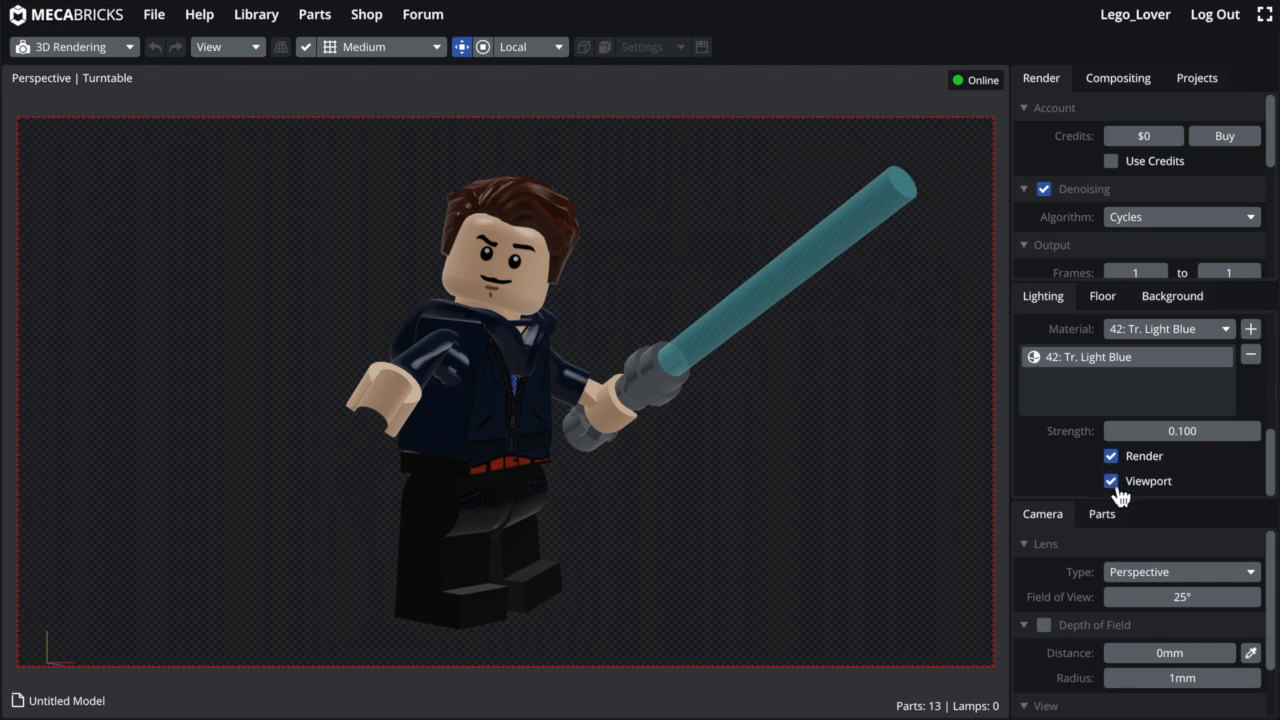
click(1110, 480)
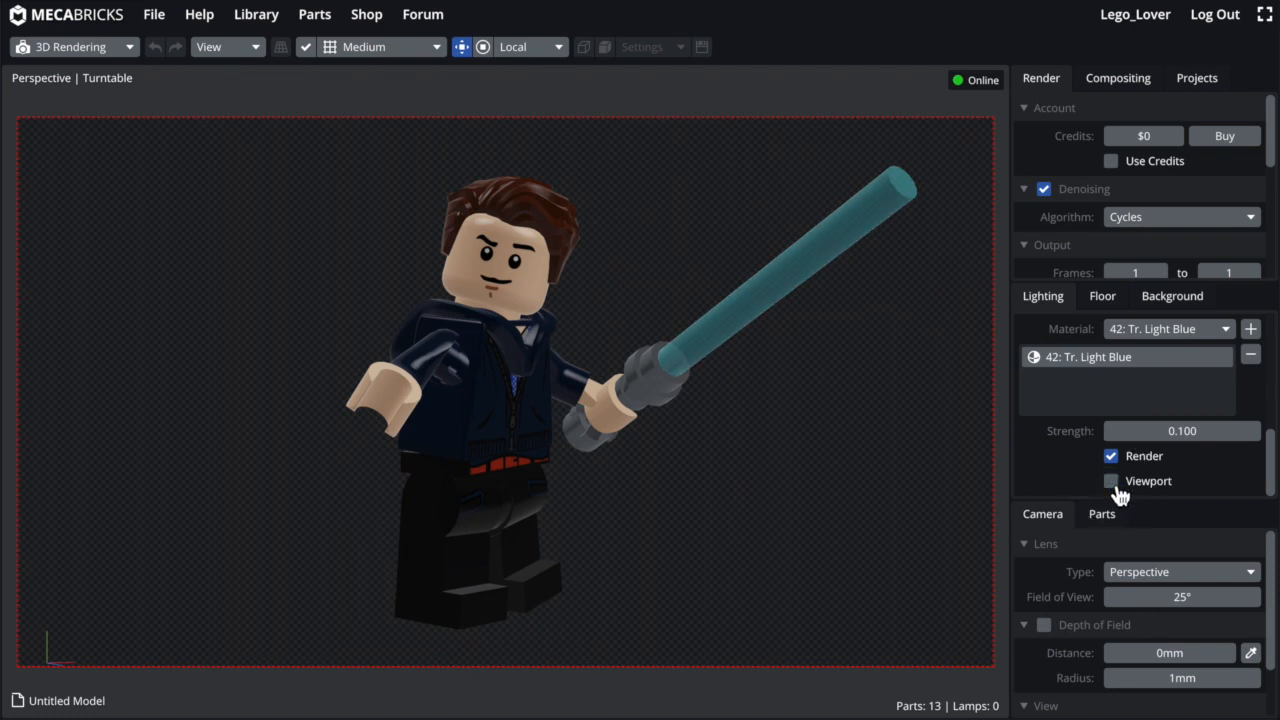
mouse_move(1118, 492)
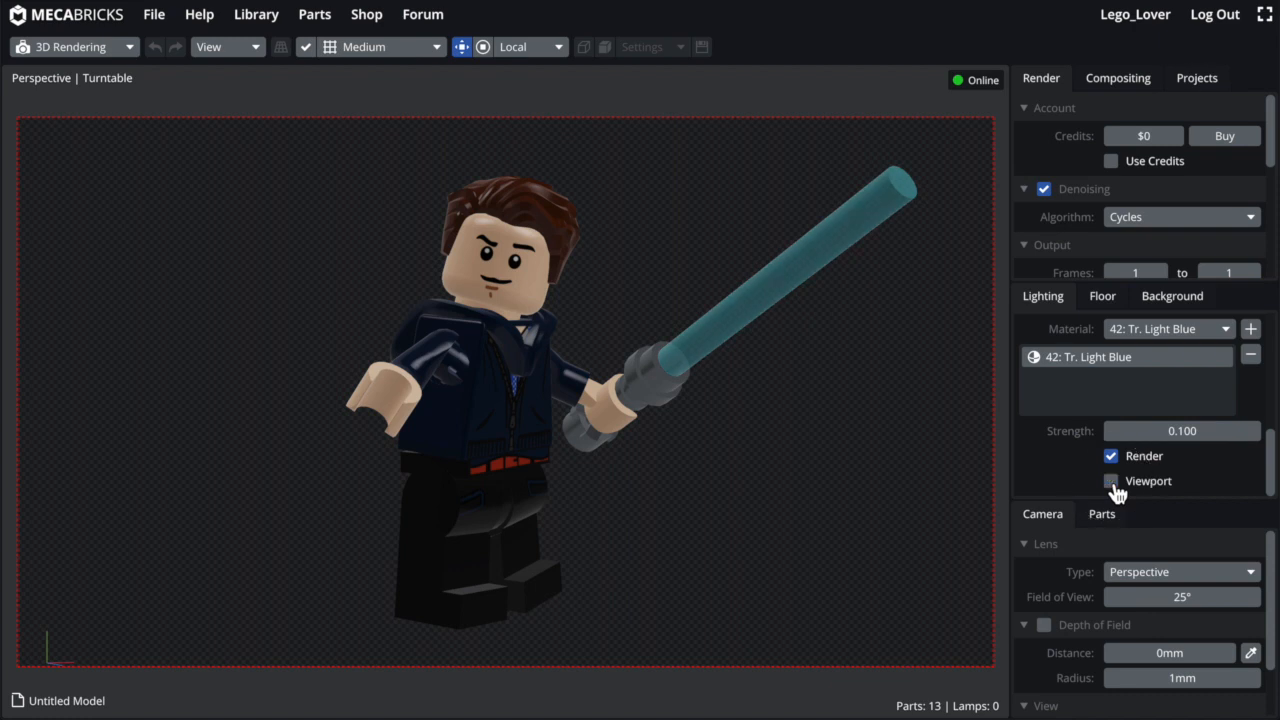
click(1110, 480)
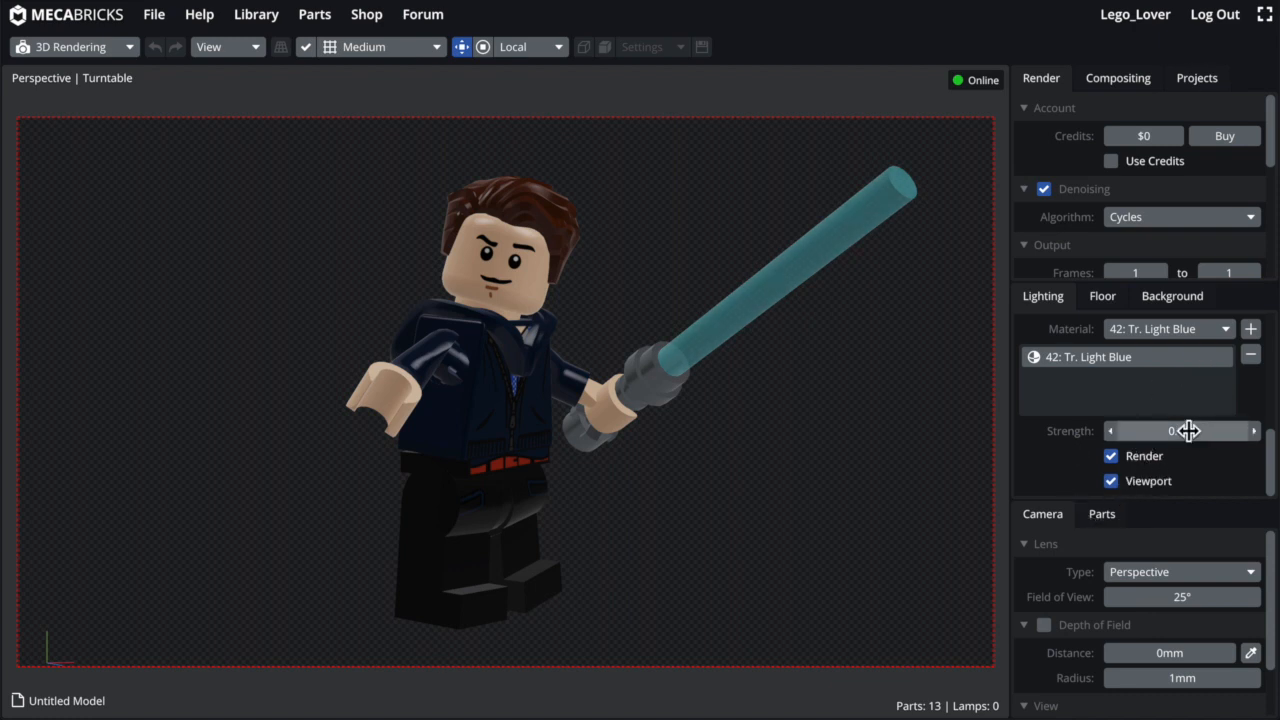
drag(1180, 432, 1180, 432)
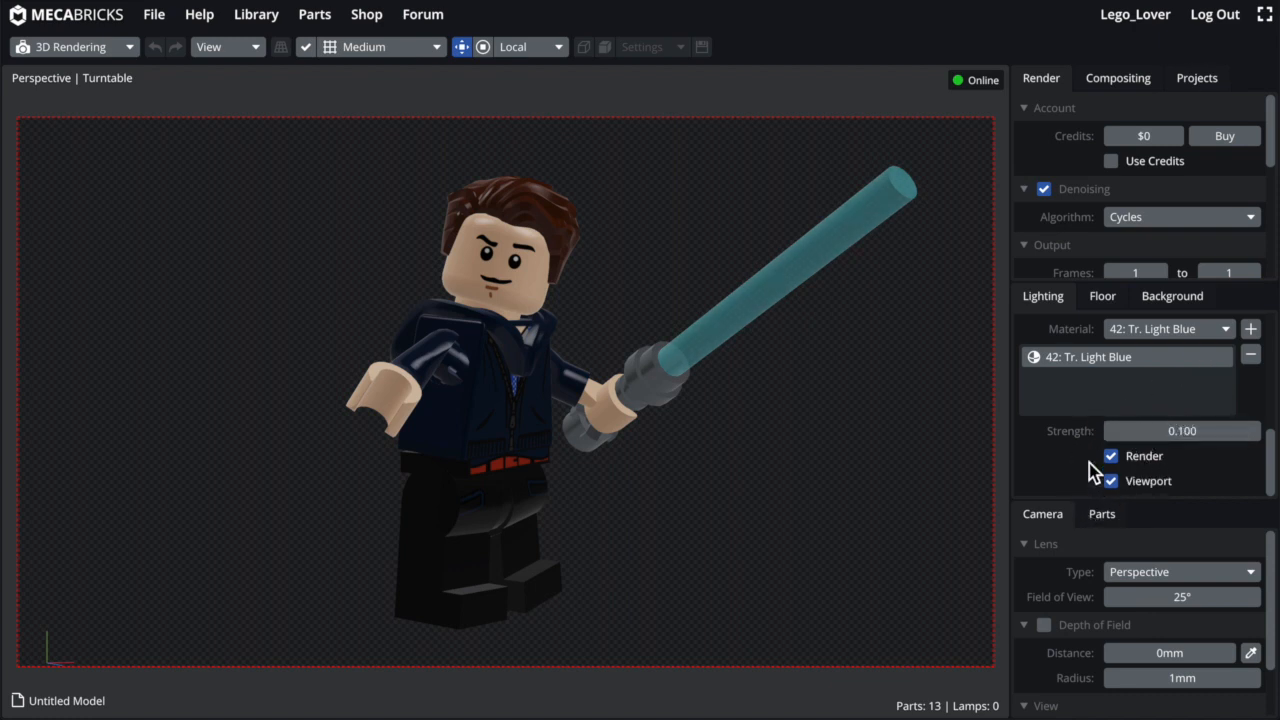
mouse_move(1120, 476)
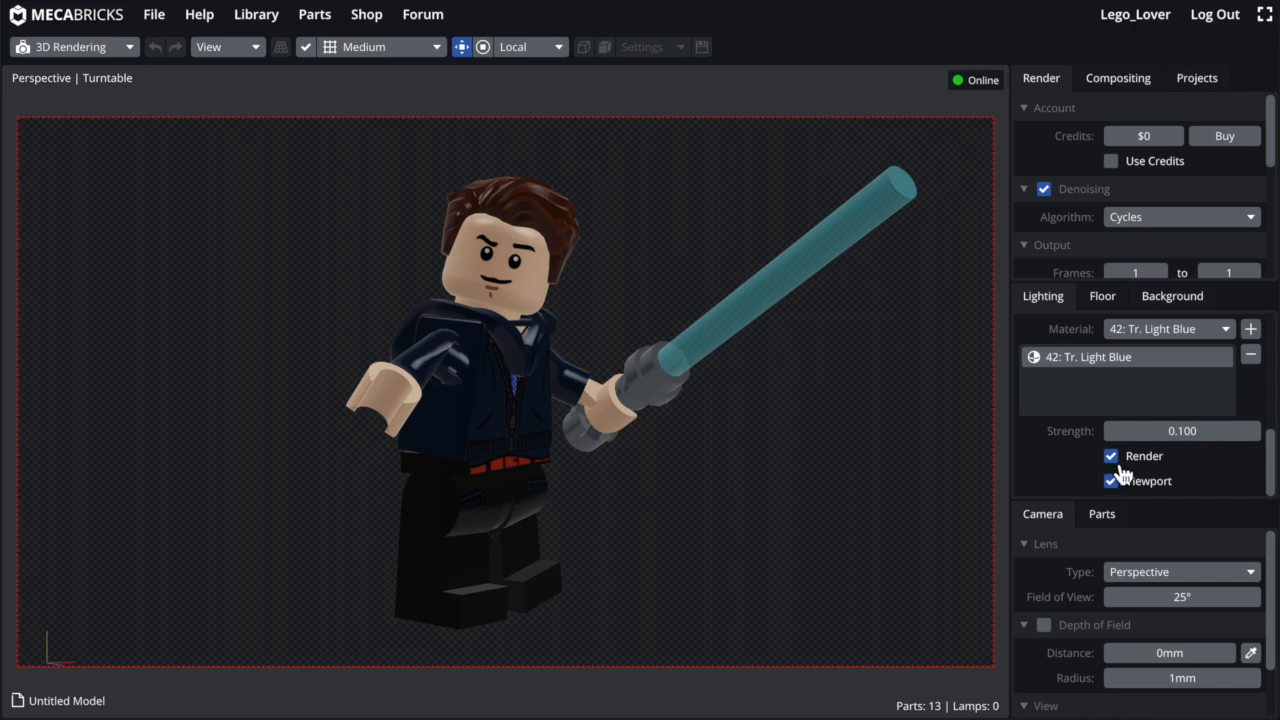
mouse_move(1120, 470)
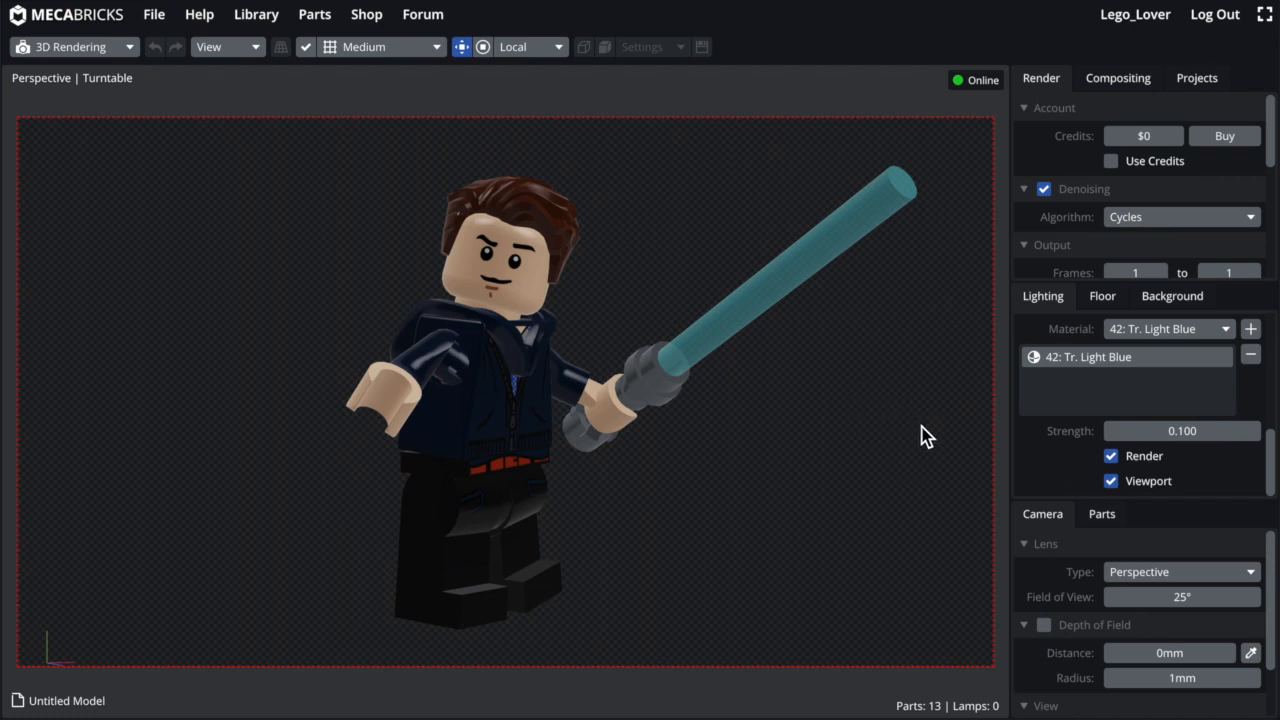
Step: Rotate the render view to frame the lightsaber minifigure more closely
scroll(down, 3)
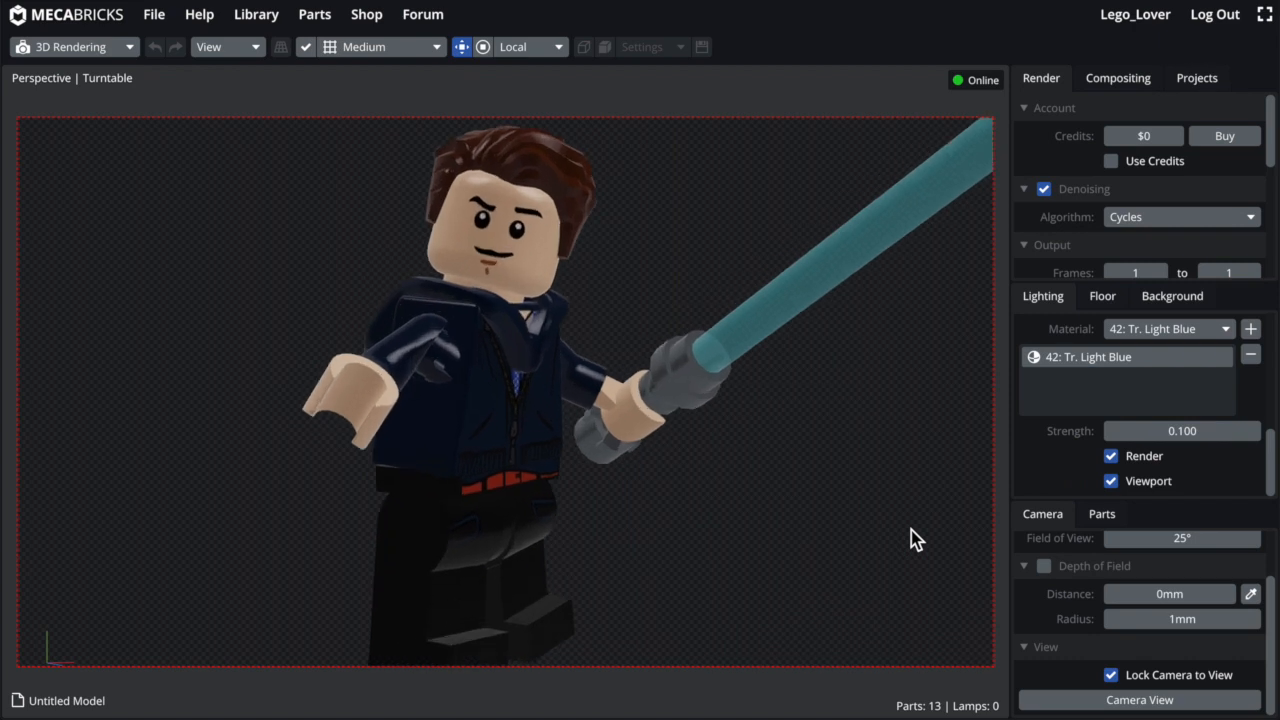
drag(910, 524, 910, 524)
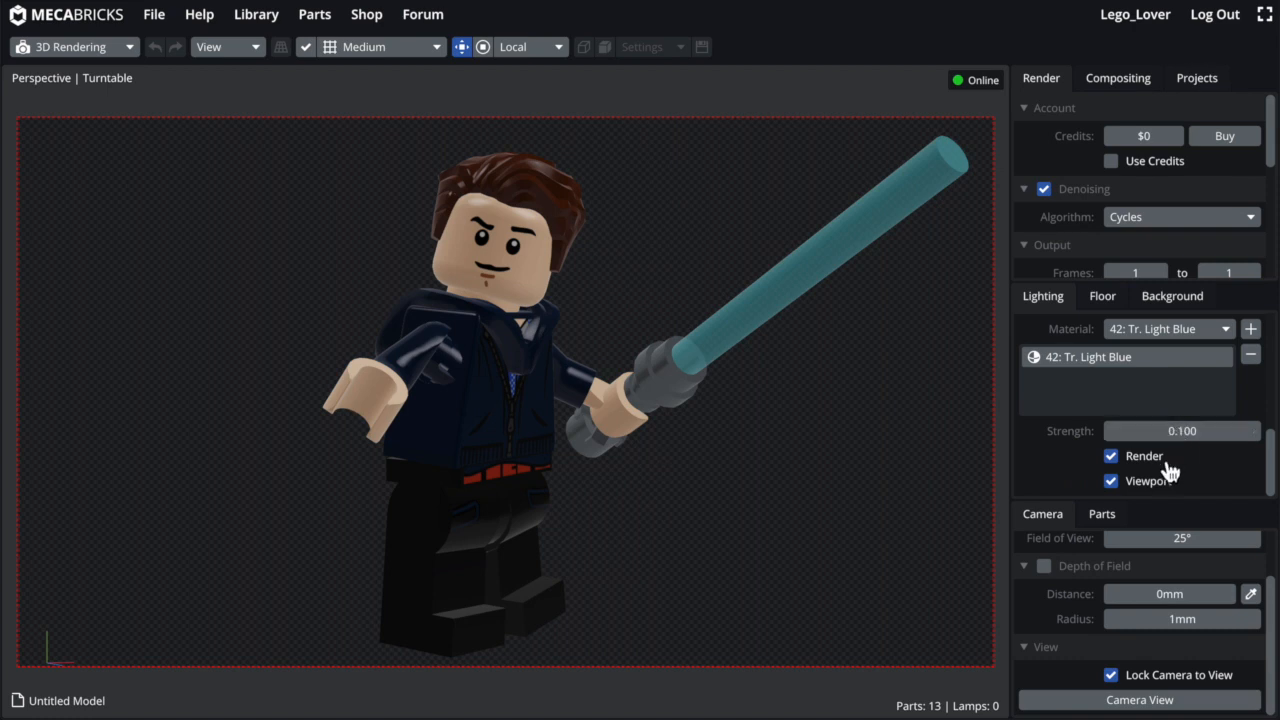
mouse_move(1164, 452)
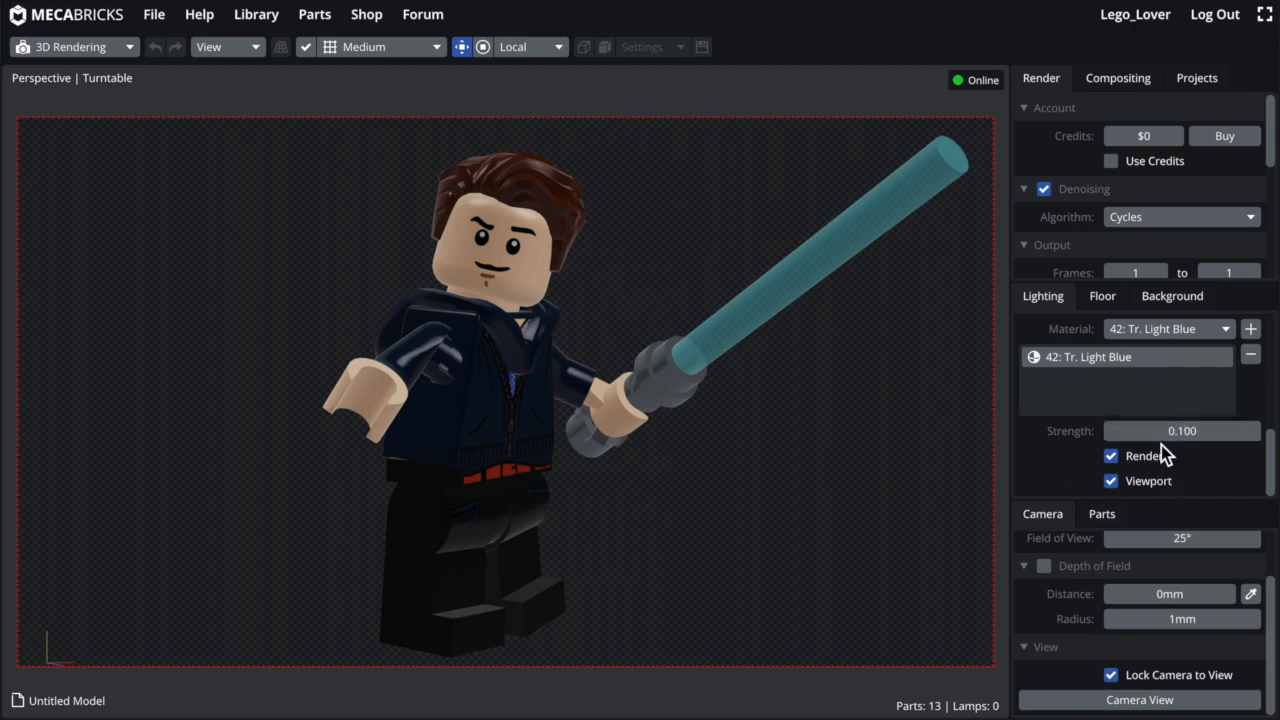
Step: Settle the Tr. Light Blue emission strength back at 0.1 and bring up the Floor settings
click(1110, 432)
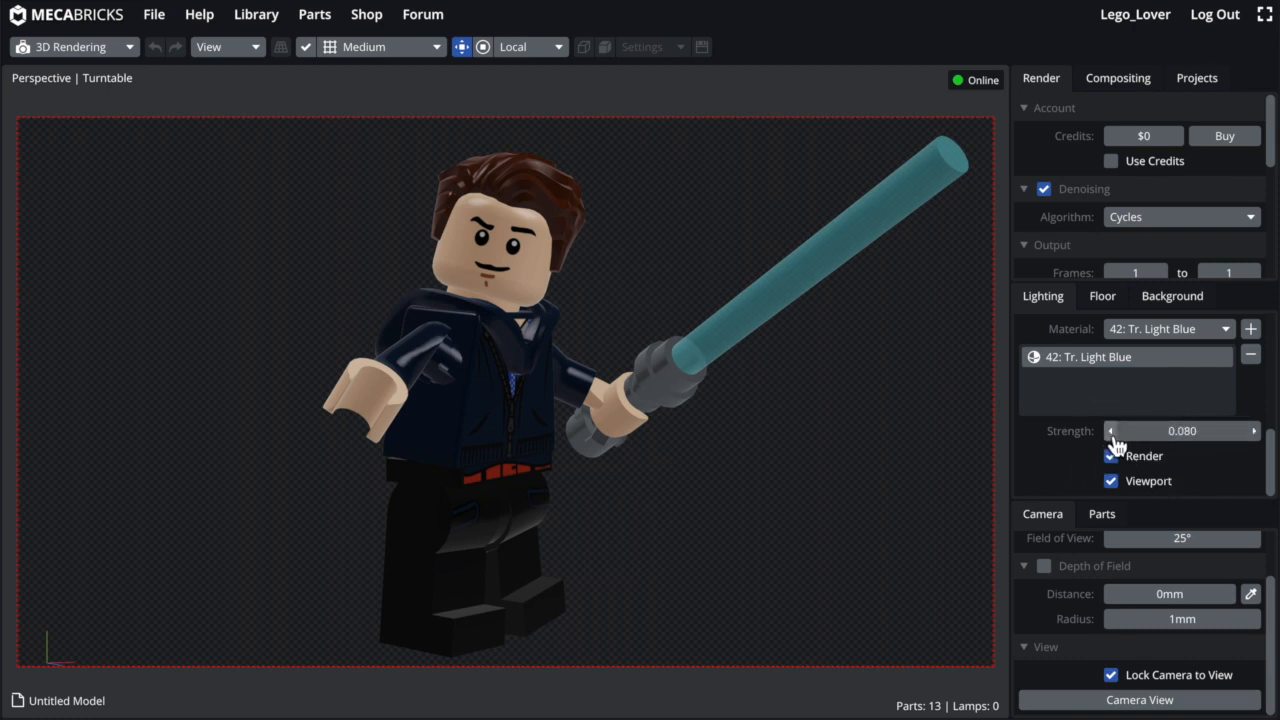
click(1110, 430)
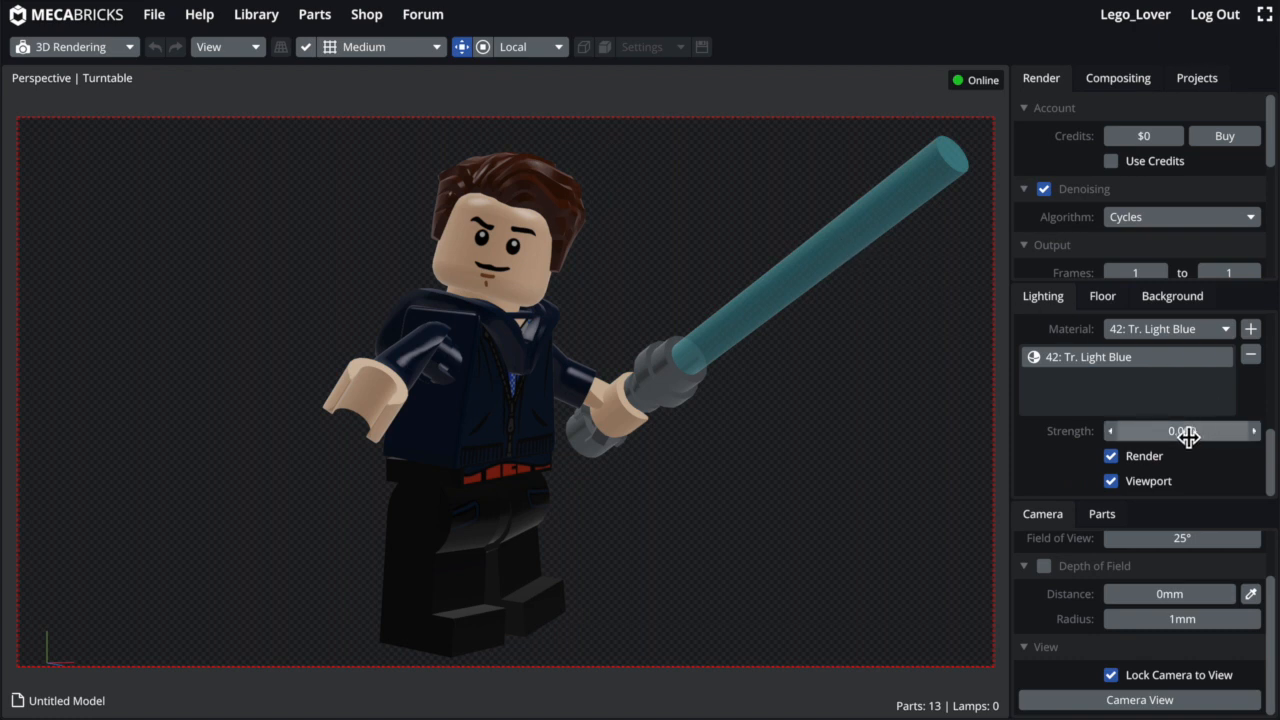
click(1180, 430)
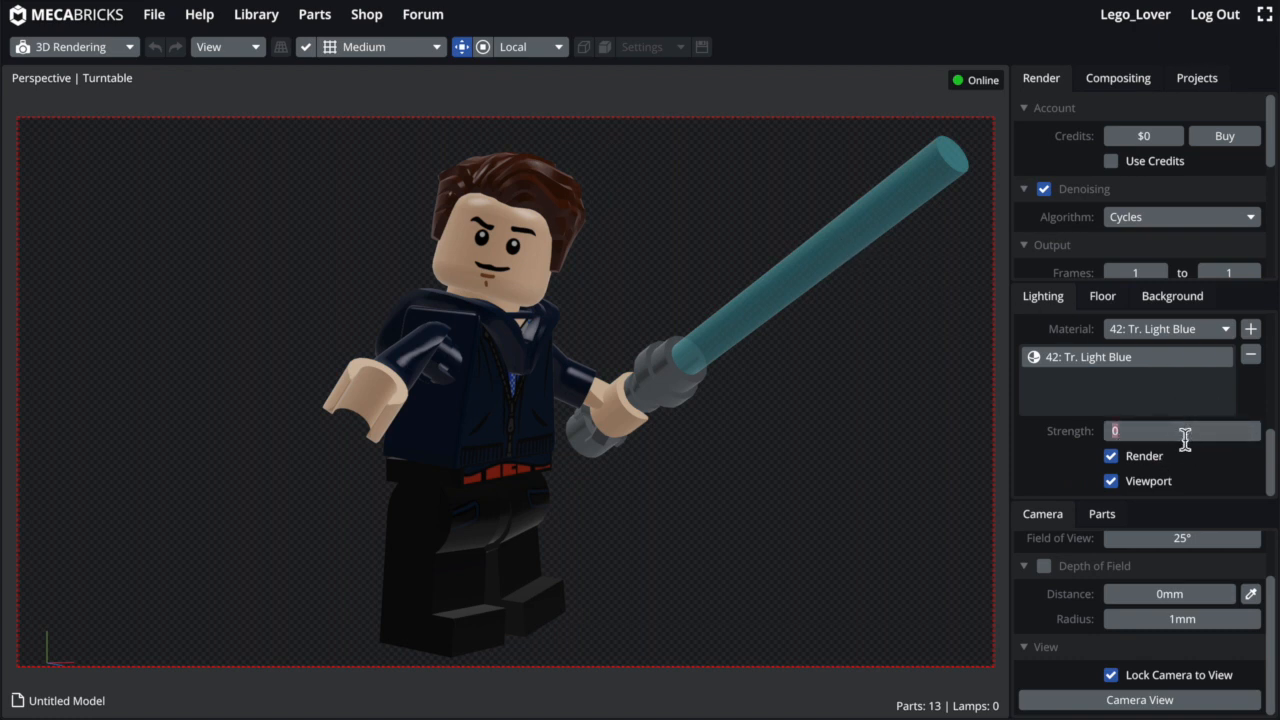
text(0.100)
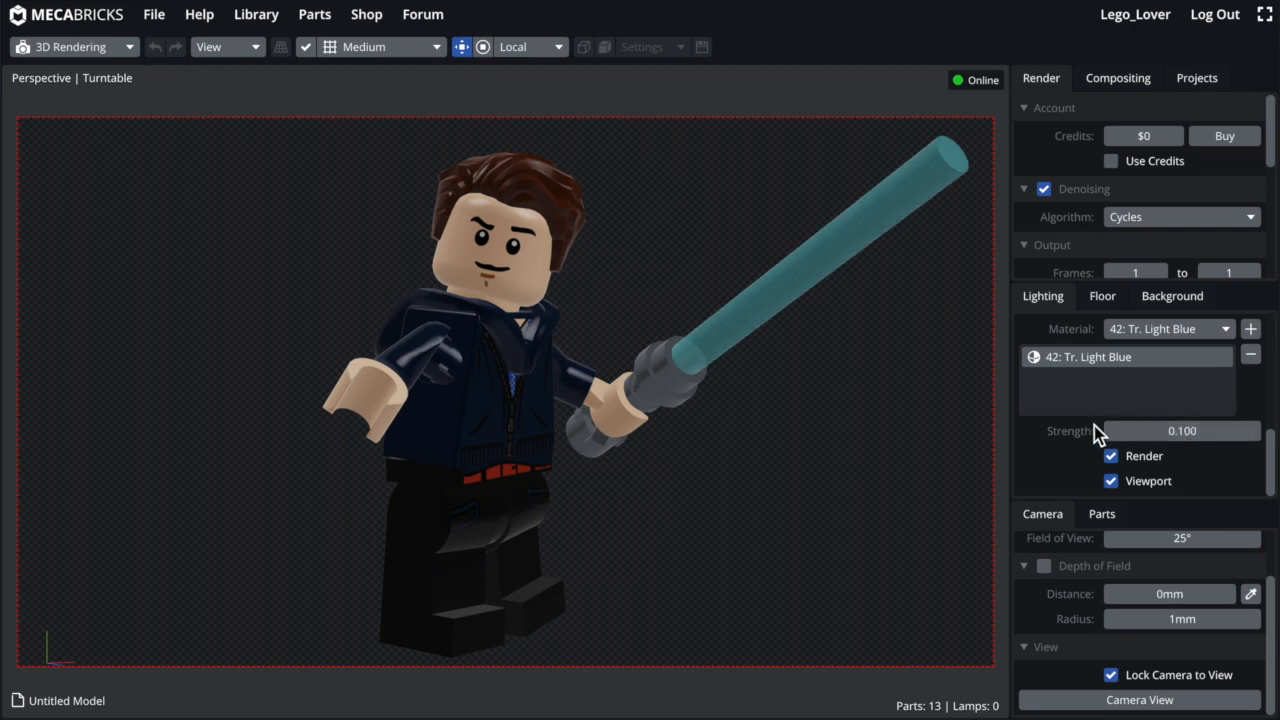
click(1102, 296)
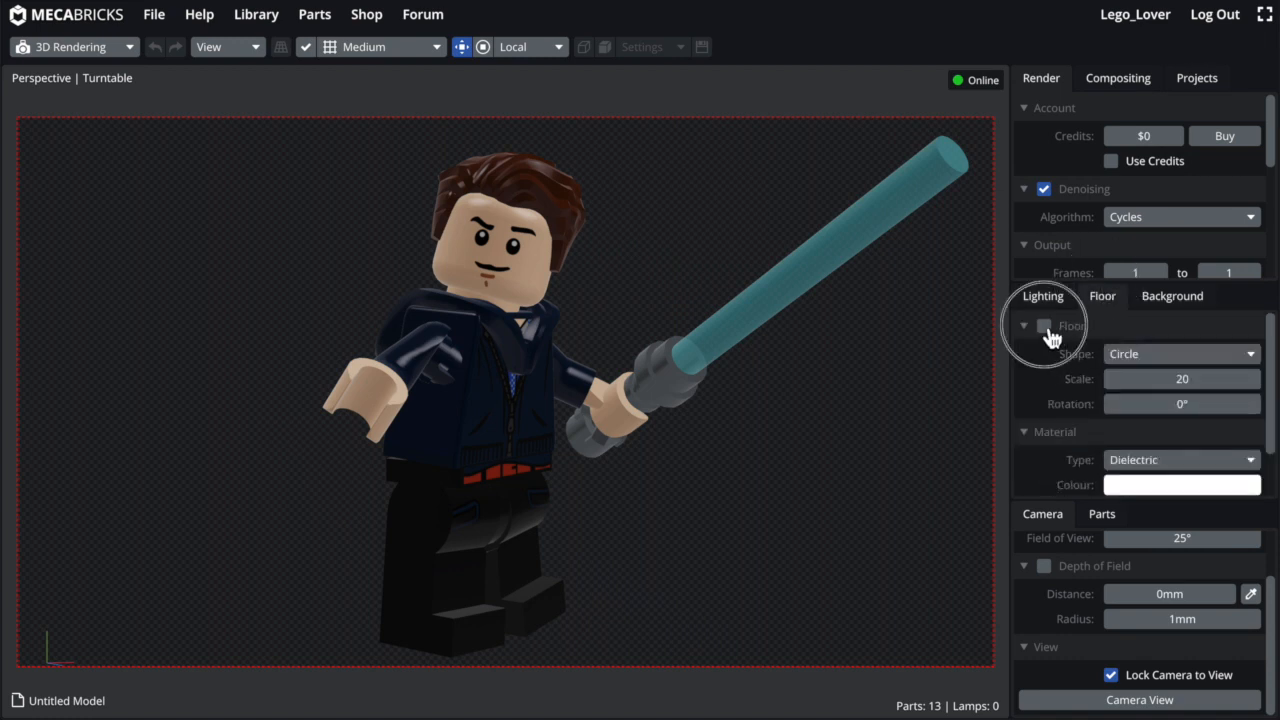
Step: Turn on the render floor beneath the minifigure
click(1044, 324)
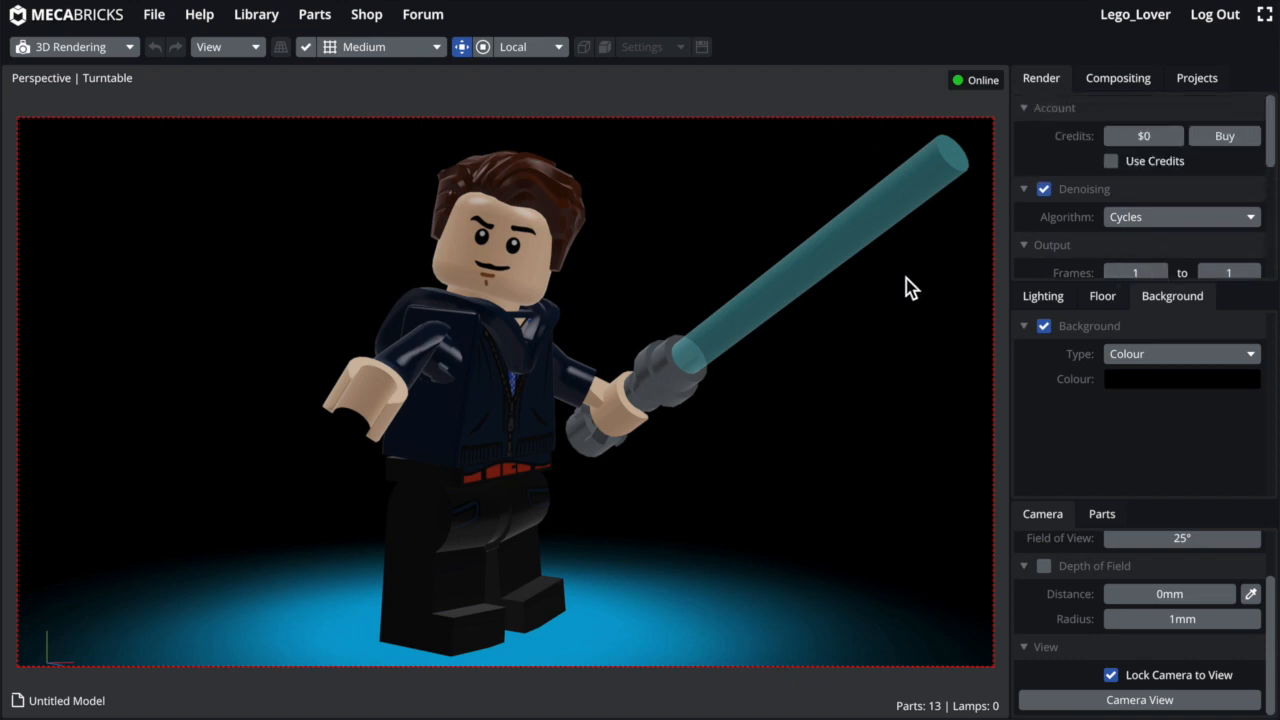
mouse_move(798, 452)
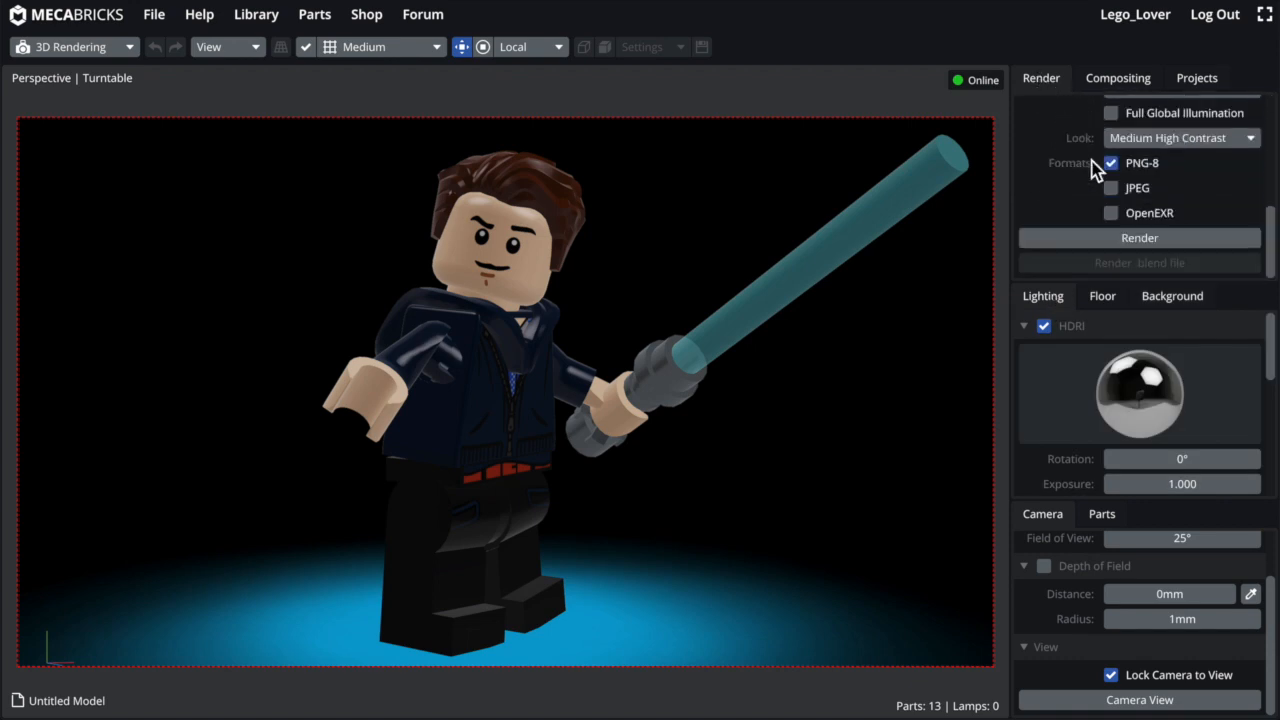
Step: Start rendering the glowing blue lightsaber minifigure on black
click(1140, 236)
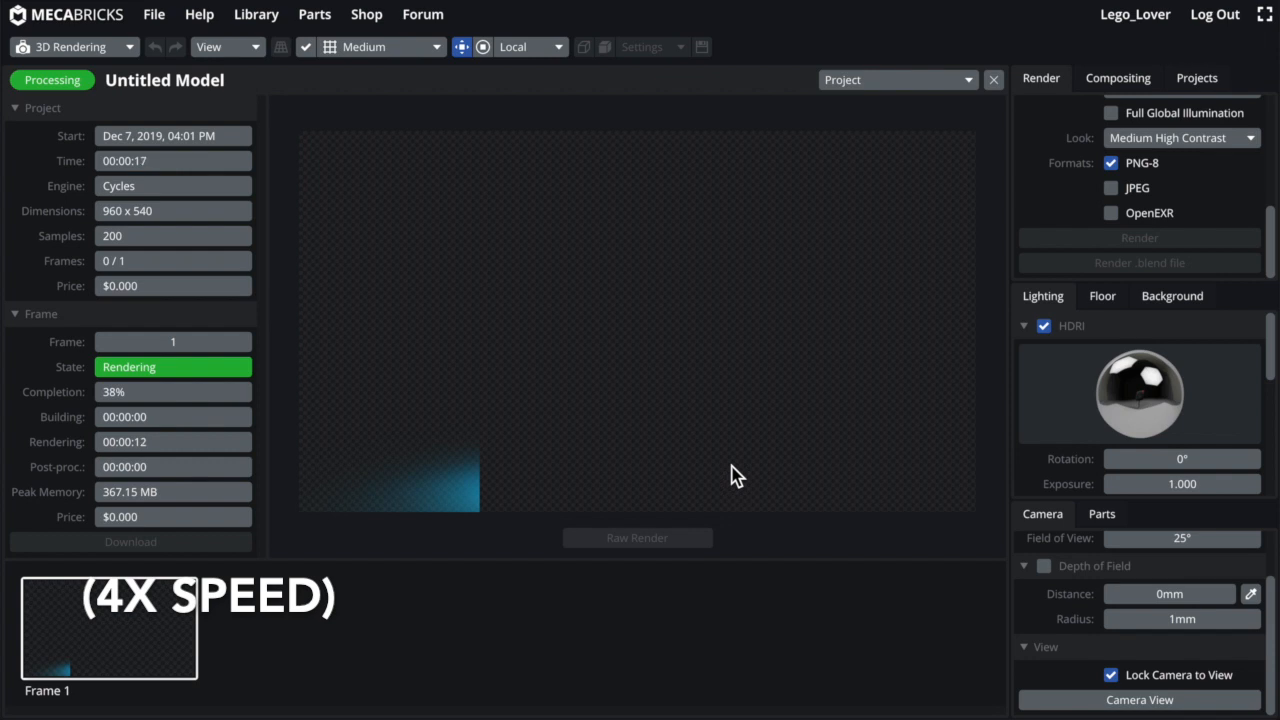
mouse_move(776, 340)
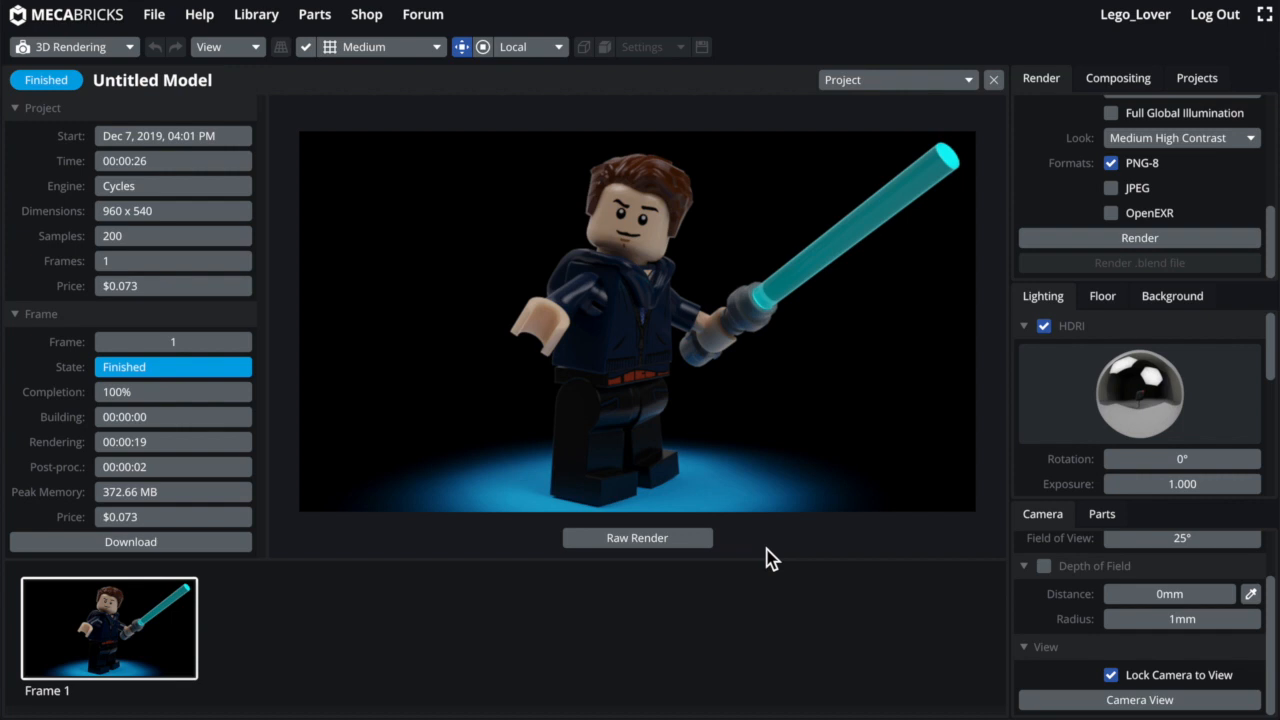
mouse_move(836, 256)
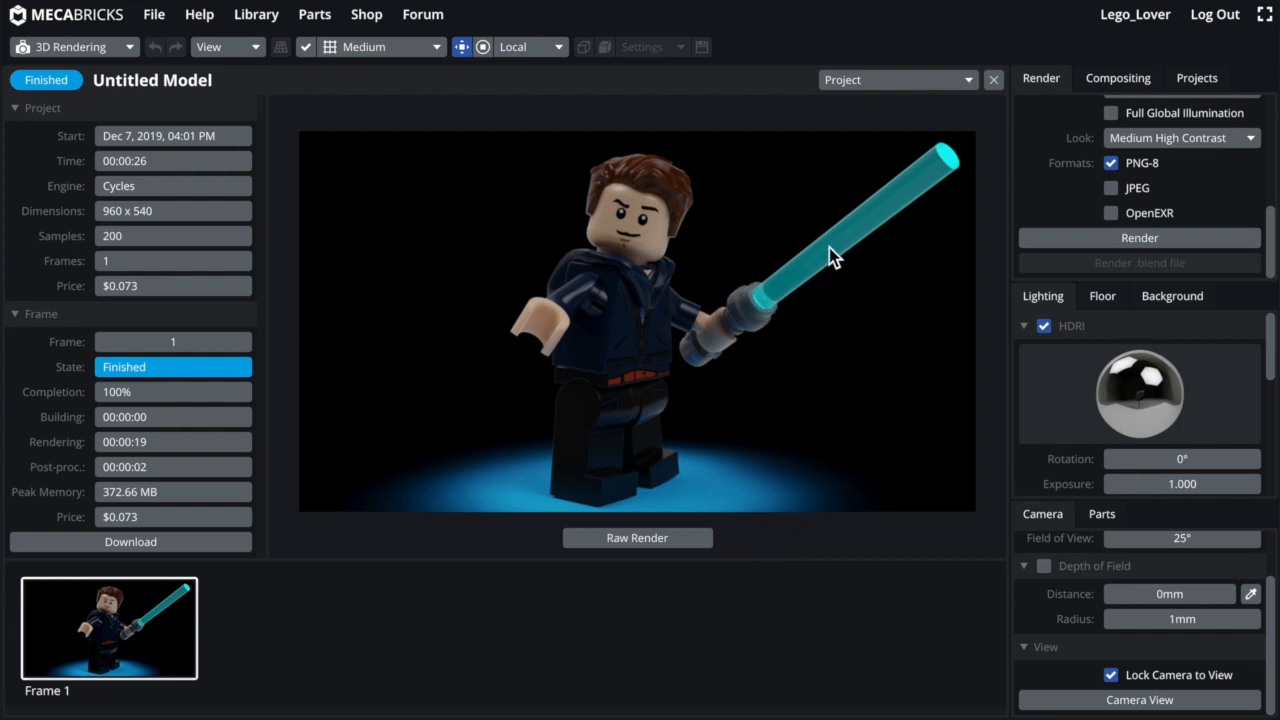
mouse_move(956, 164)
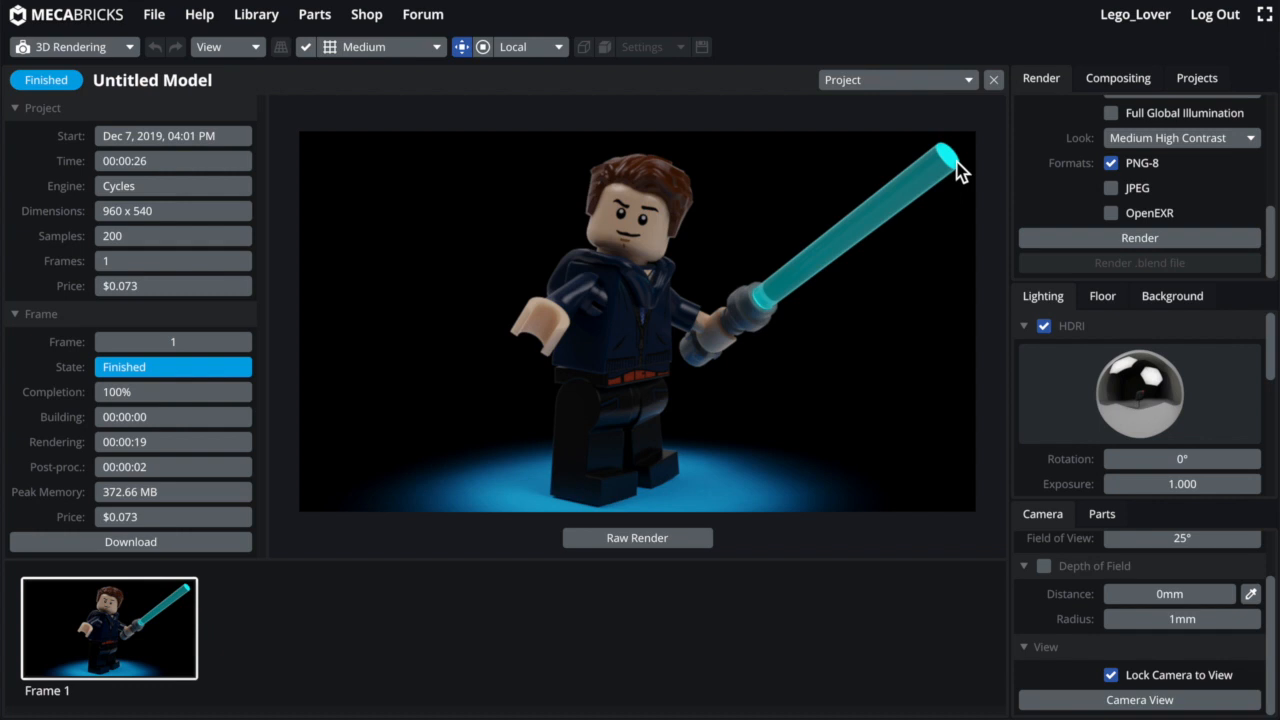
mouse_move(784, 536)
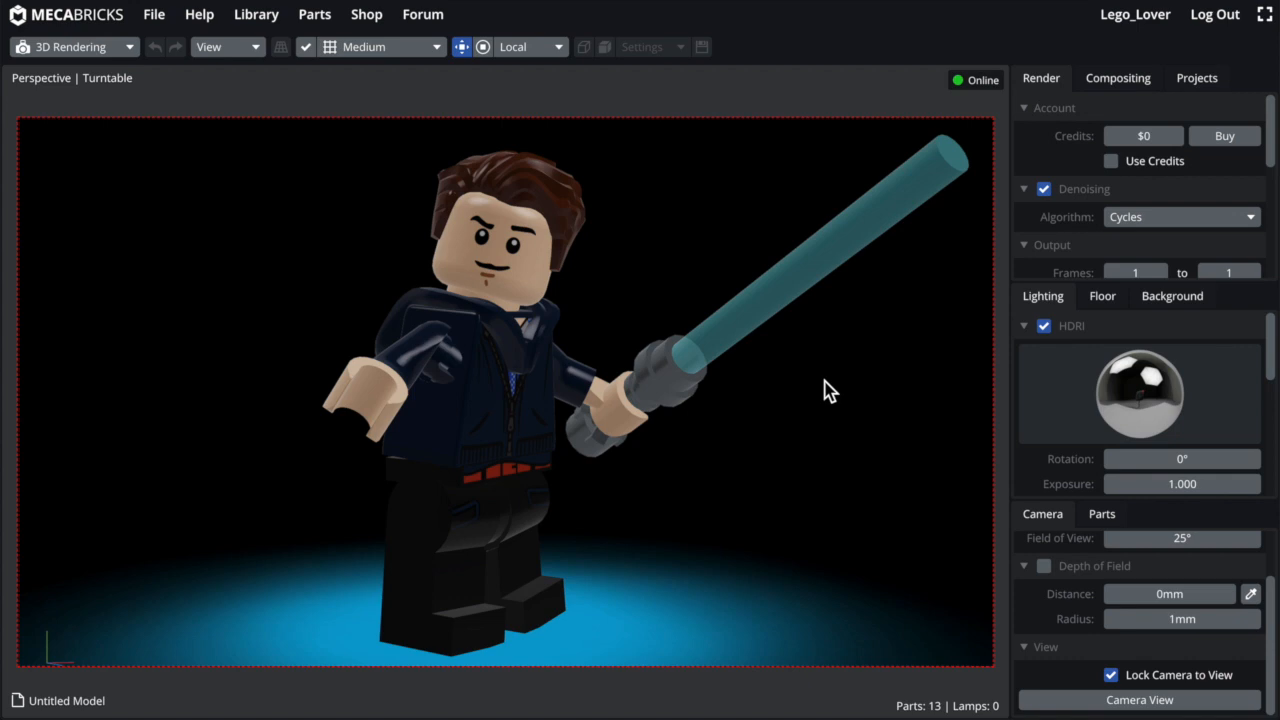
mouse_move(108, 42)
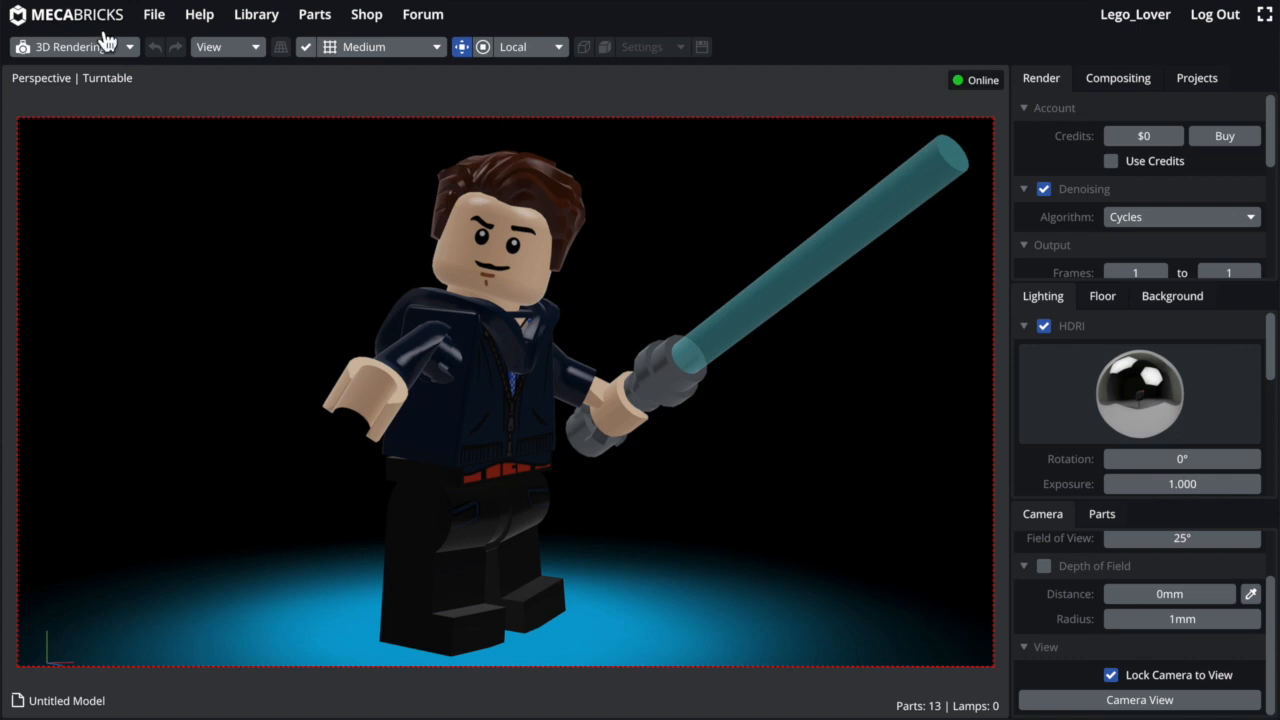
Step: Switch to Design mode and load the caped Sith minifigure with the red lightsaber
click(70, 46)
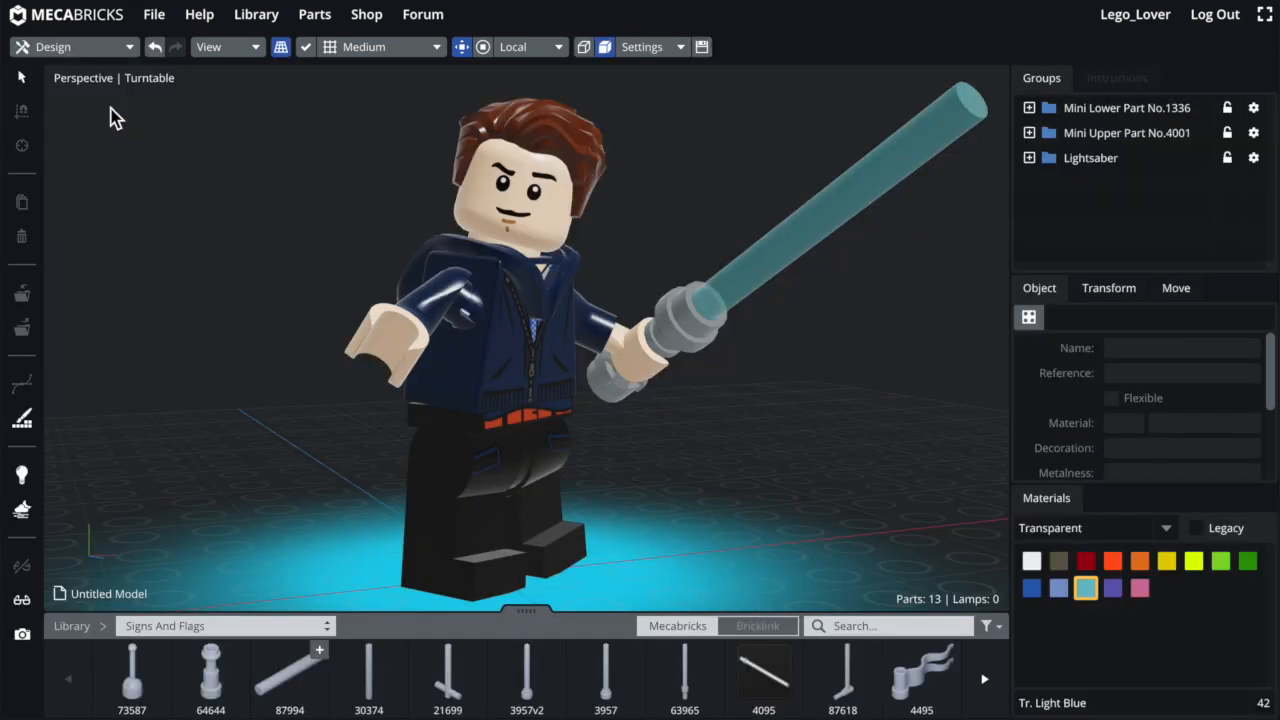
mouse_move(780, 152)
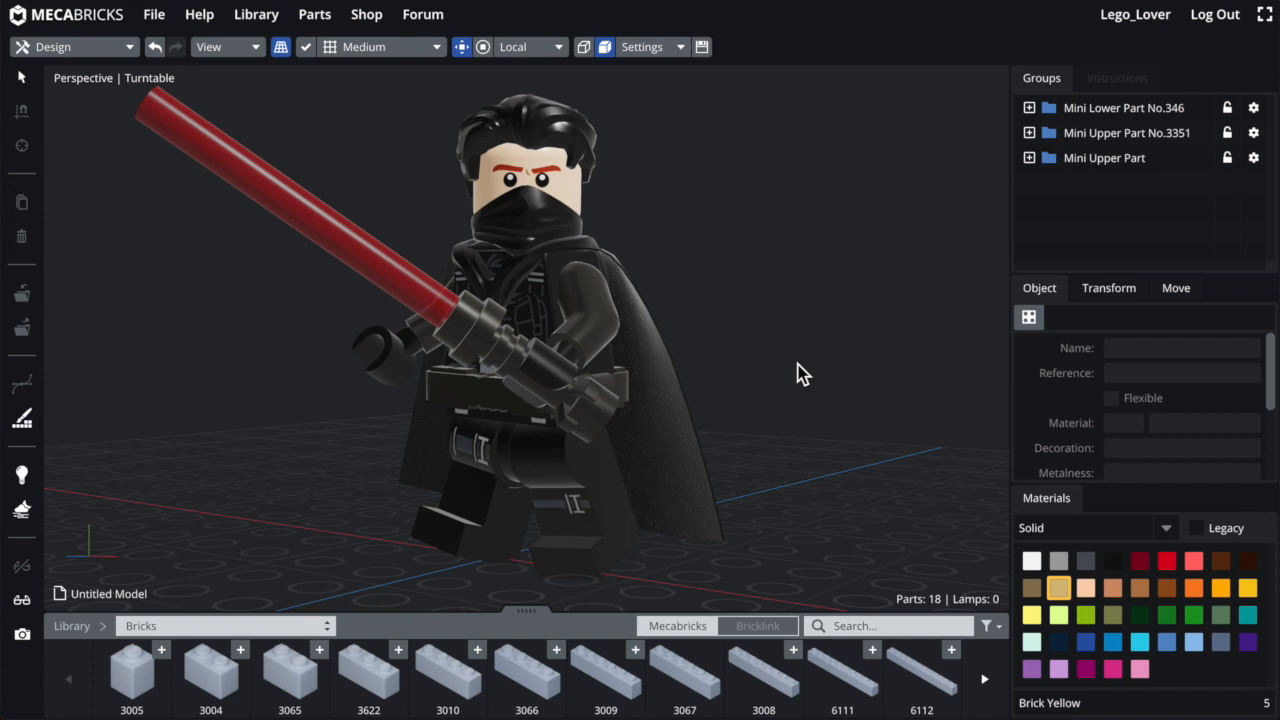
click(340, 236)
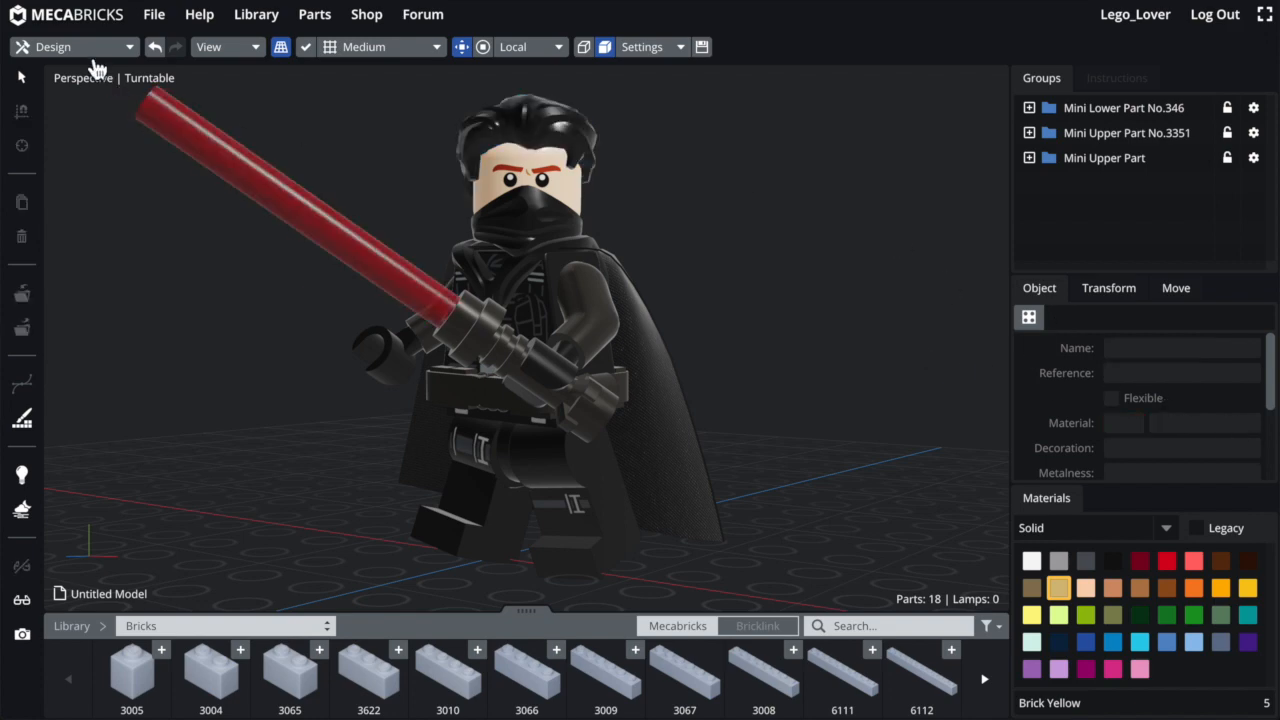
Step: In 3D Rendering, set the 41: Tr. Red emission strength to 0.1
click(76, 48)
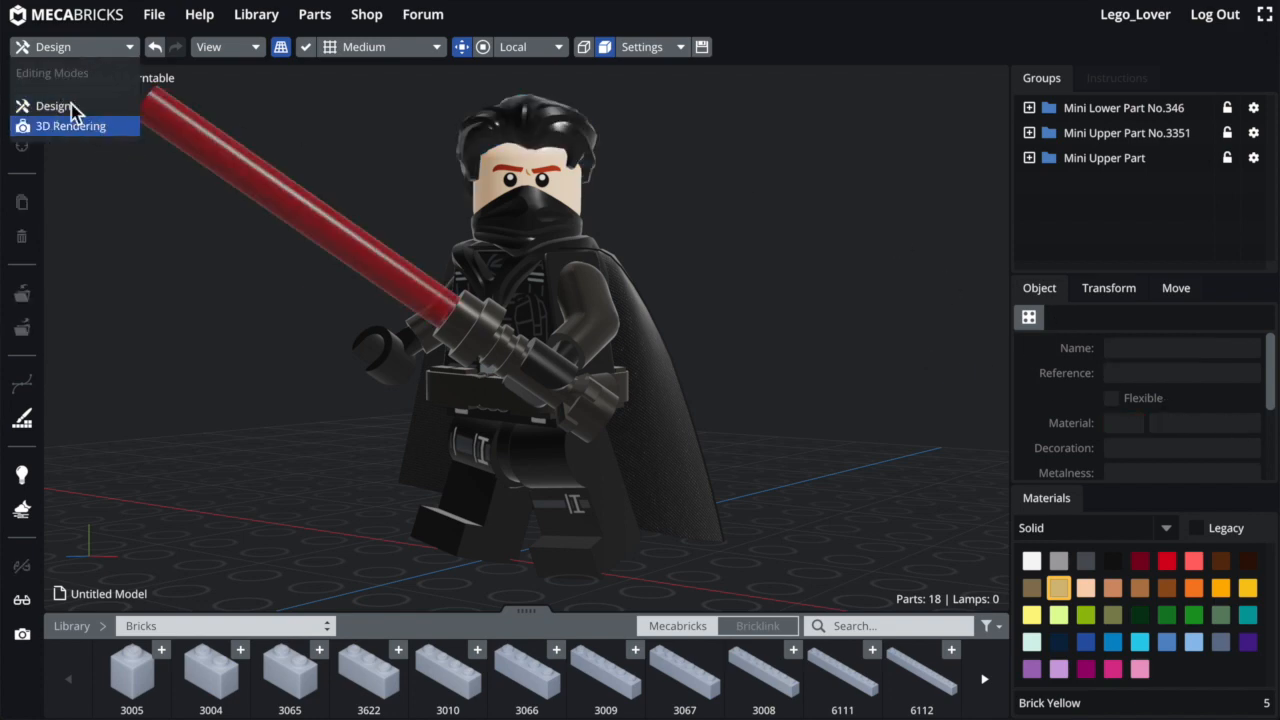
click(70, 124)
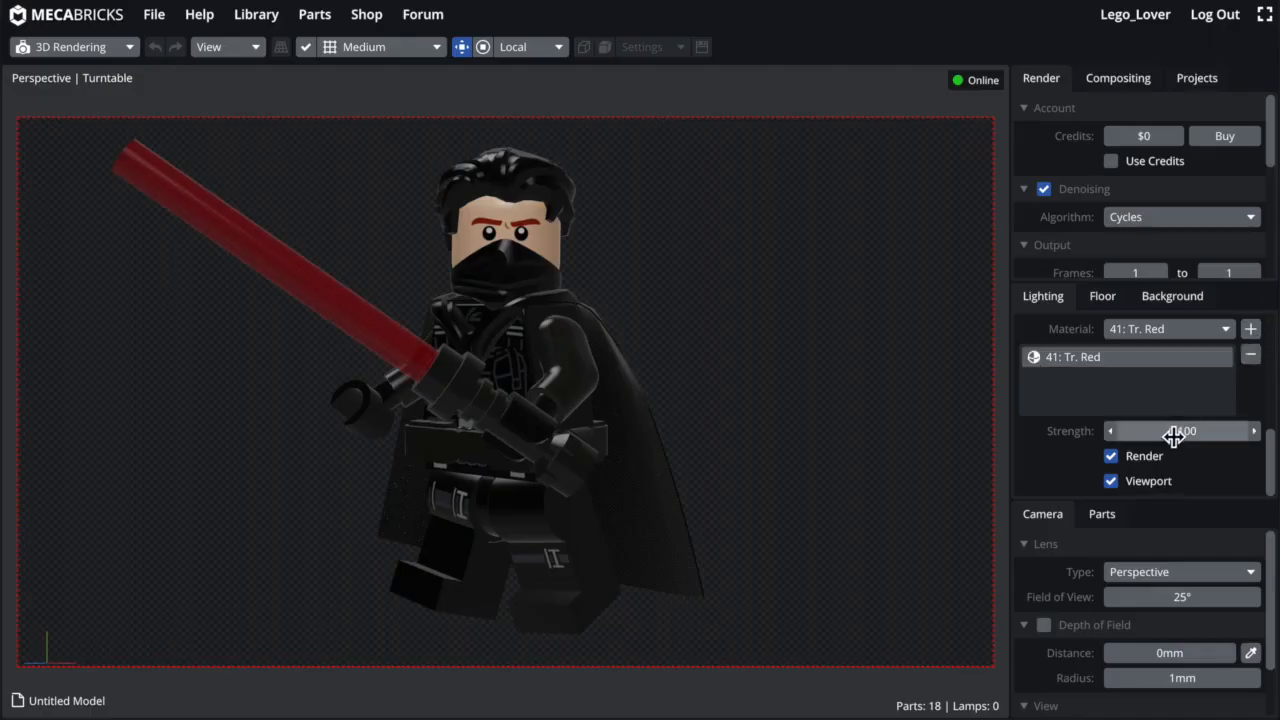
click(1180, 430)
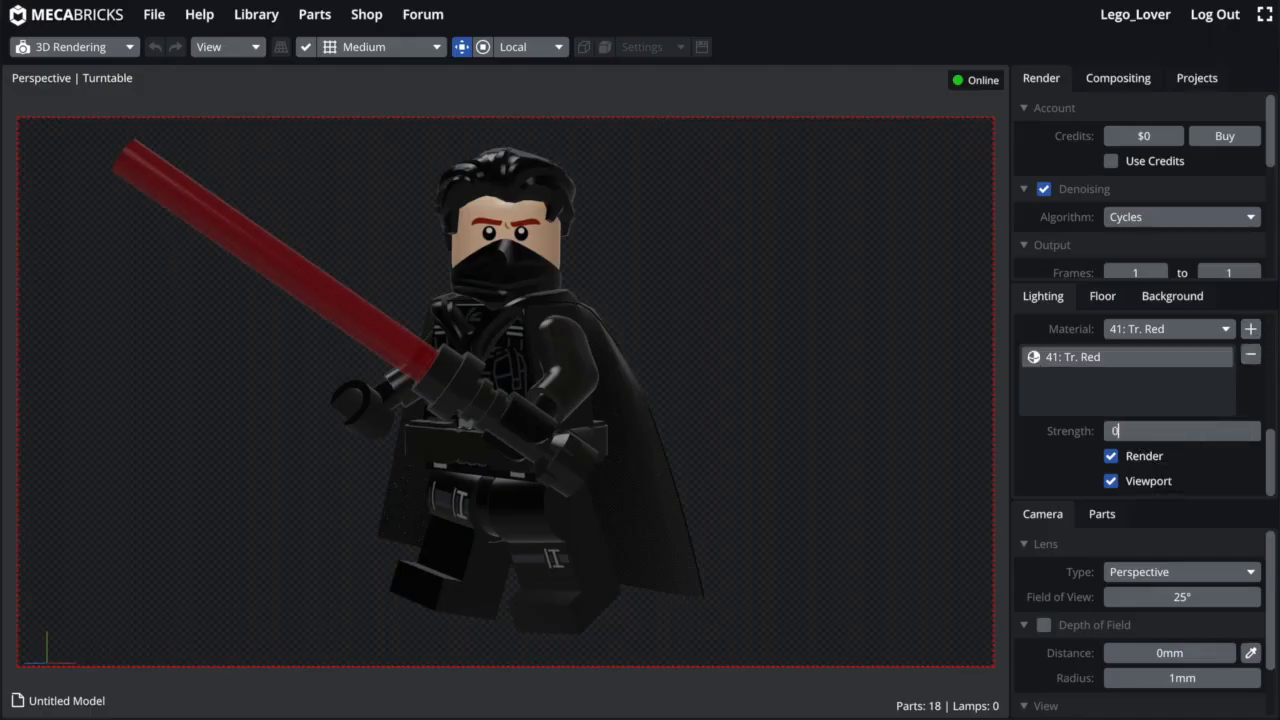
text(0.1)
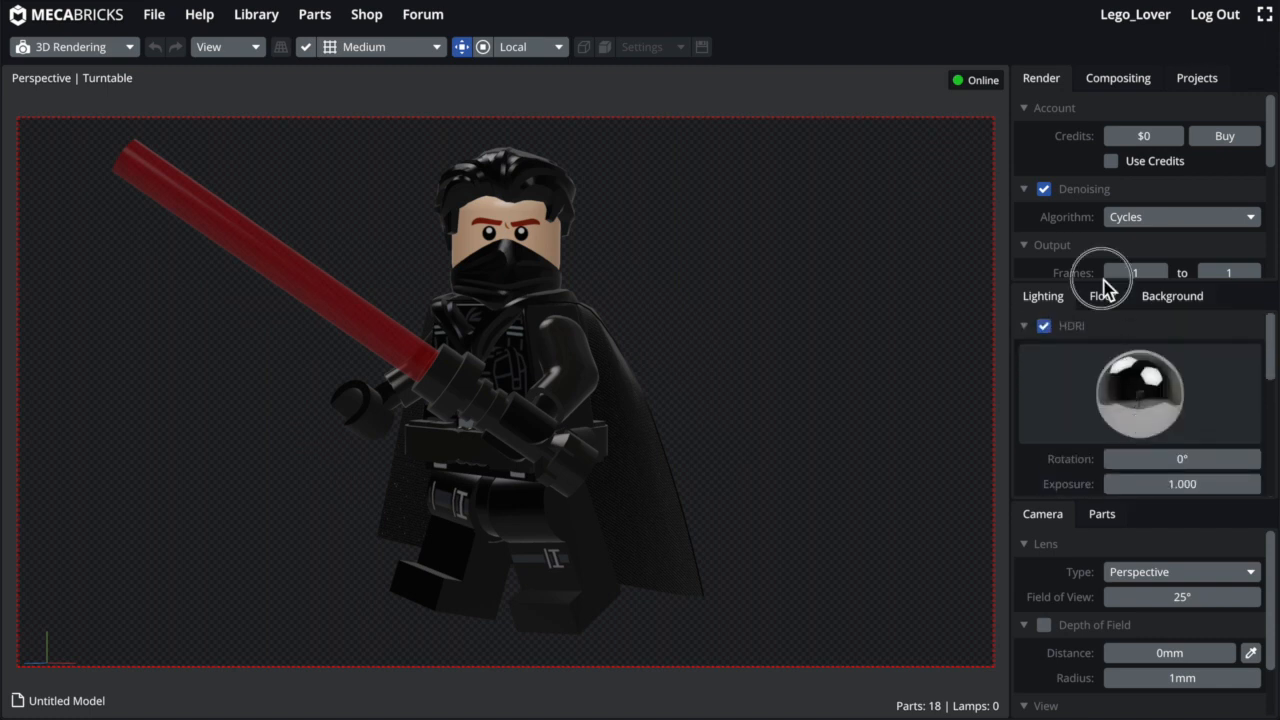
Step: Shrink the floor circle, enable a solid black background and lock the camera to the view
click(1100, 296)
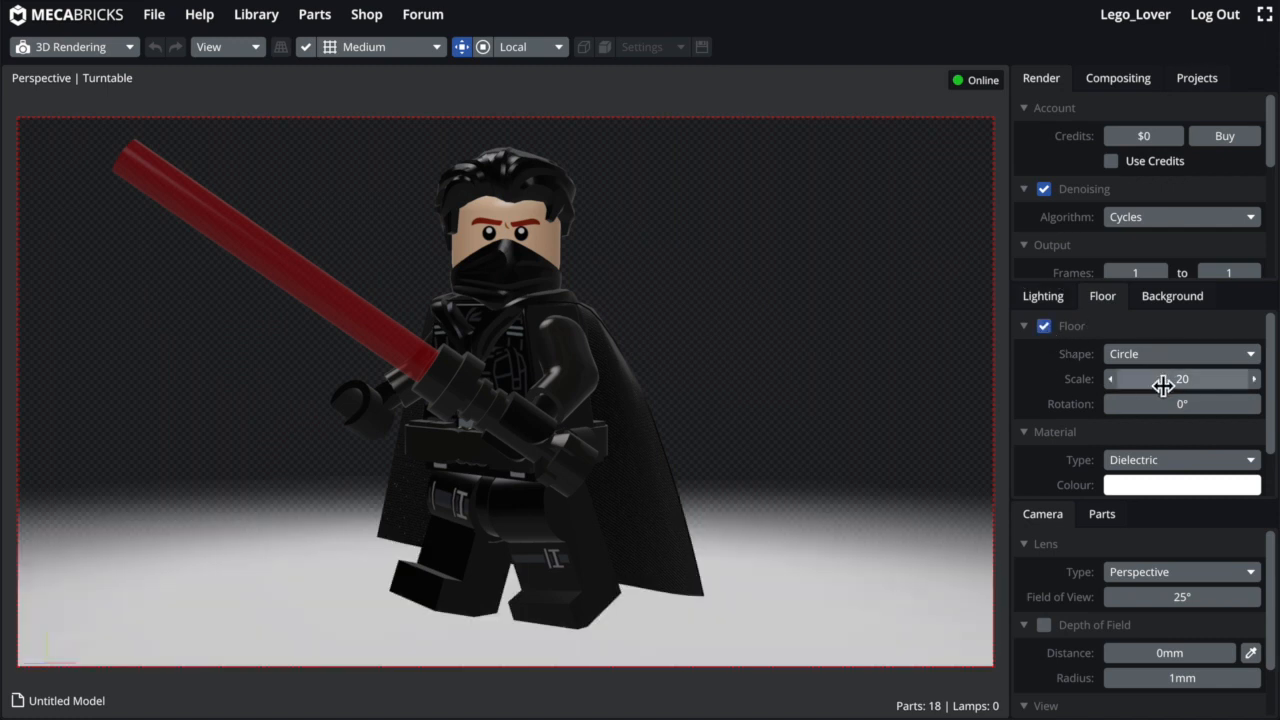
click(1180, 484)
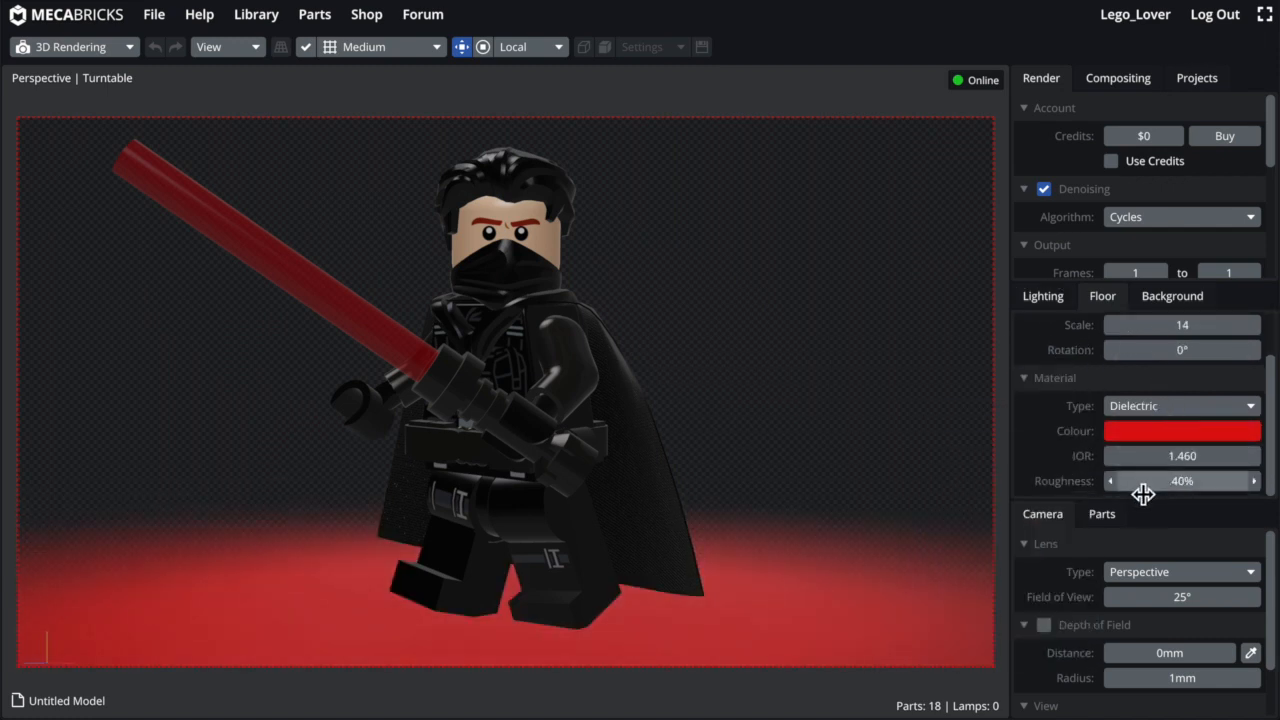
click(1172, 296)
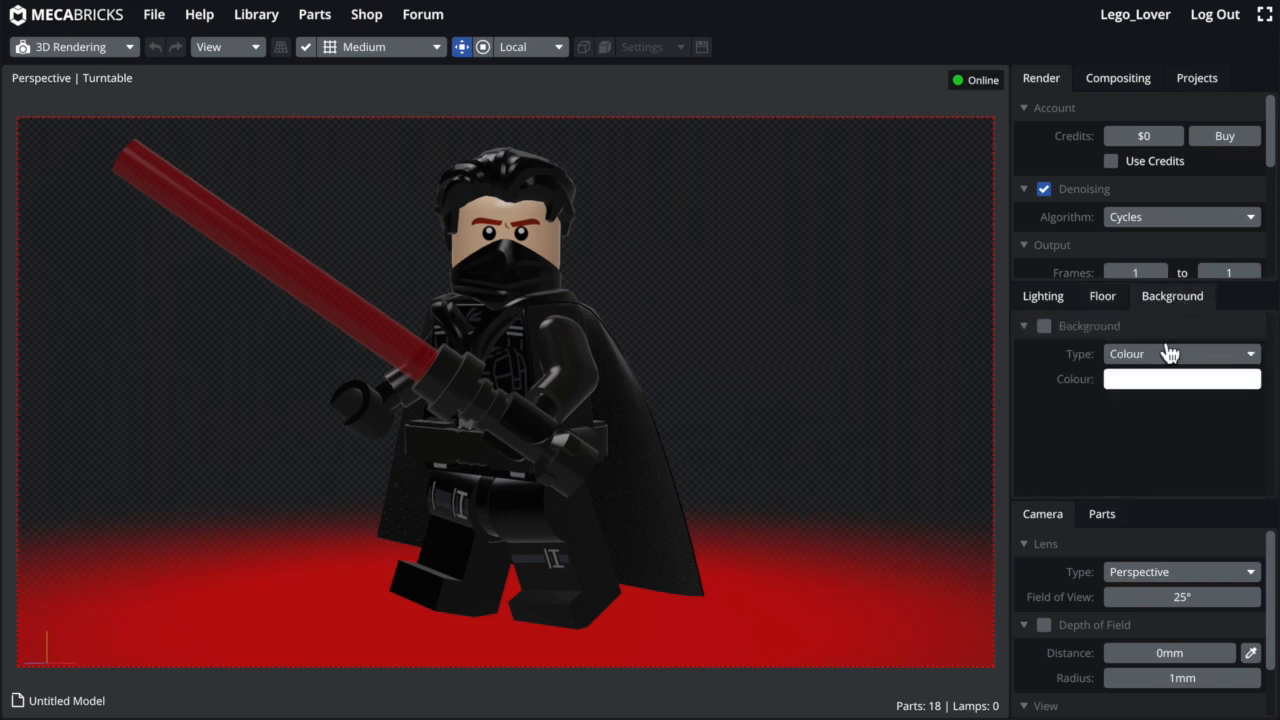
click(1180, 378)
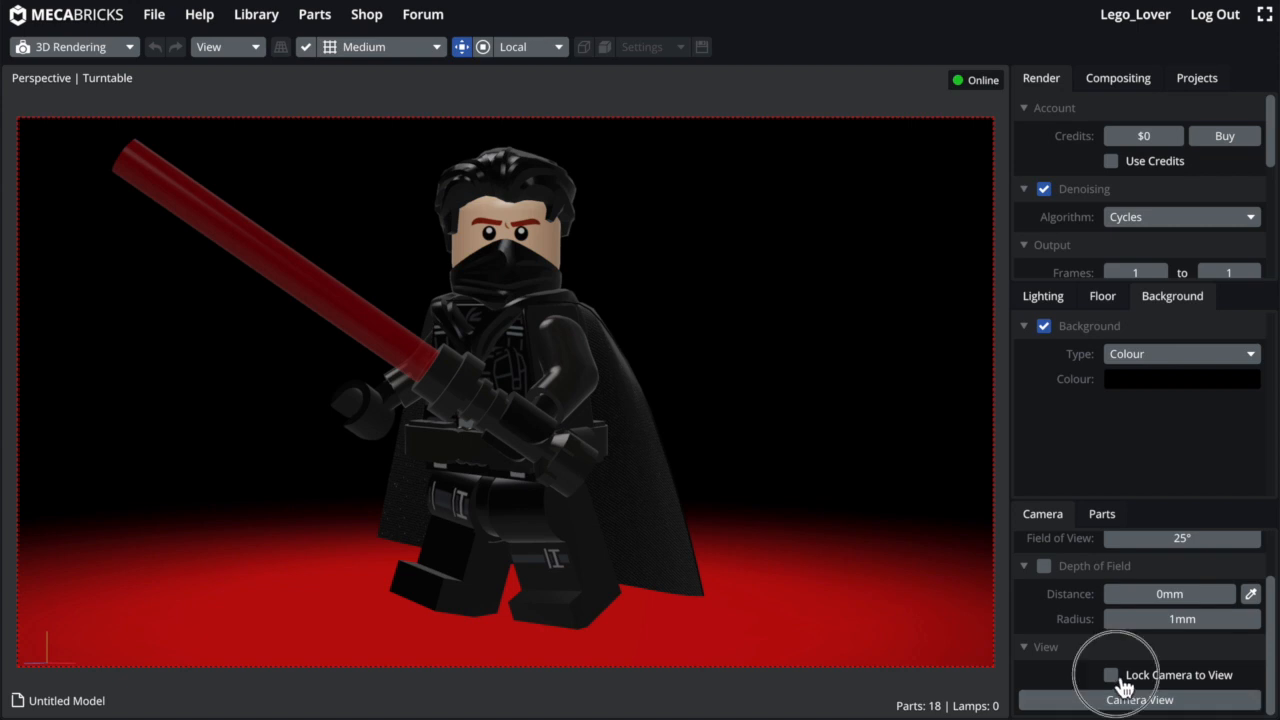
click(1110, 674)
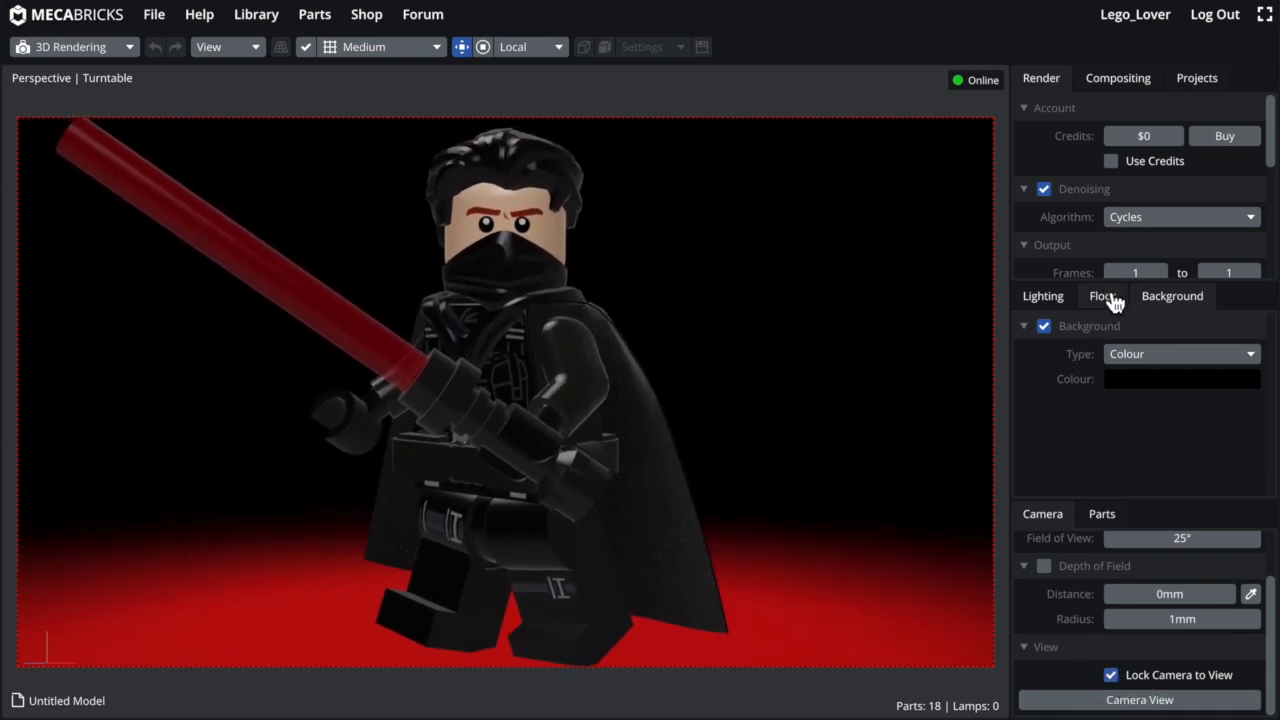
Step: Set the floor material colour to deep red (R188 G5 B5)
click(1102, 296)
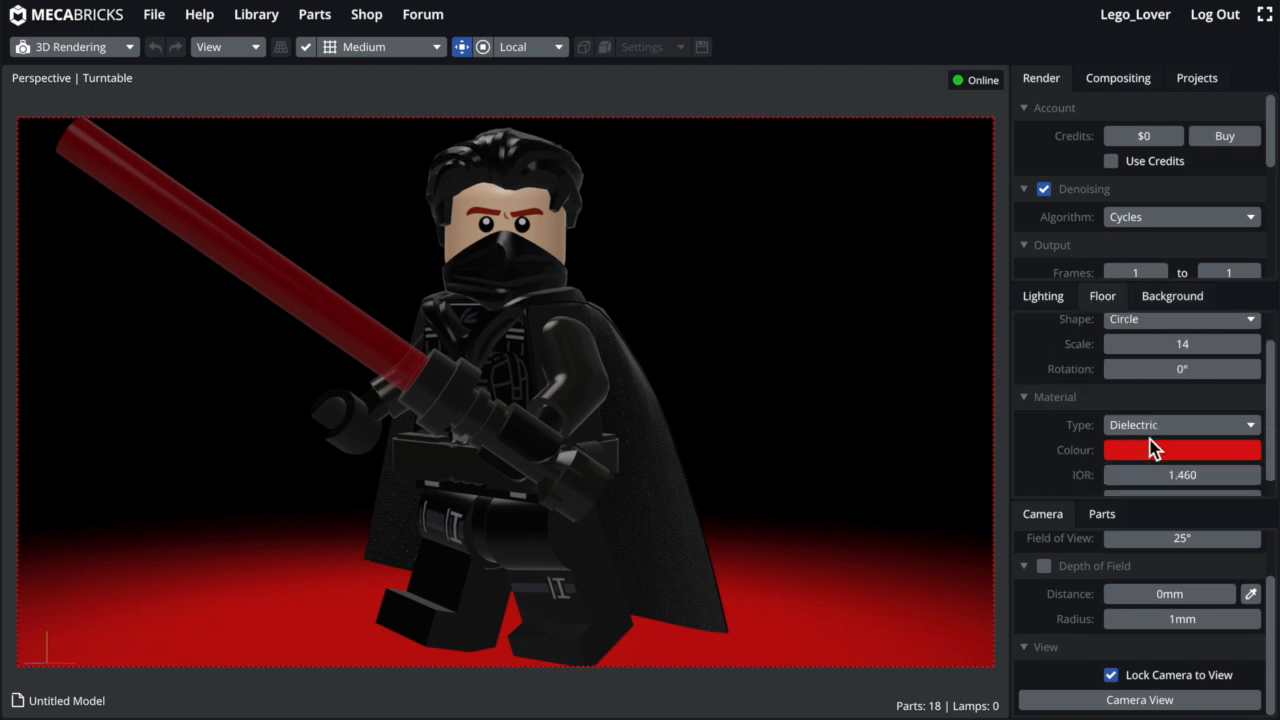
click(1182, 448)
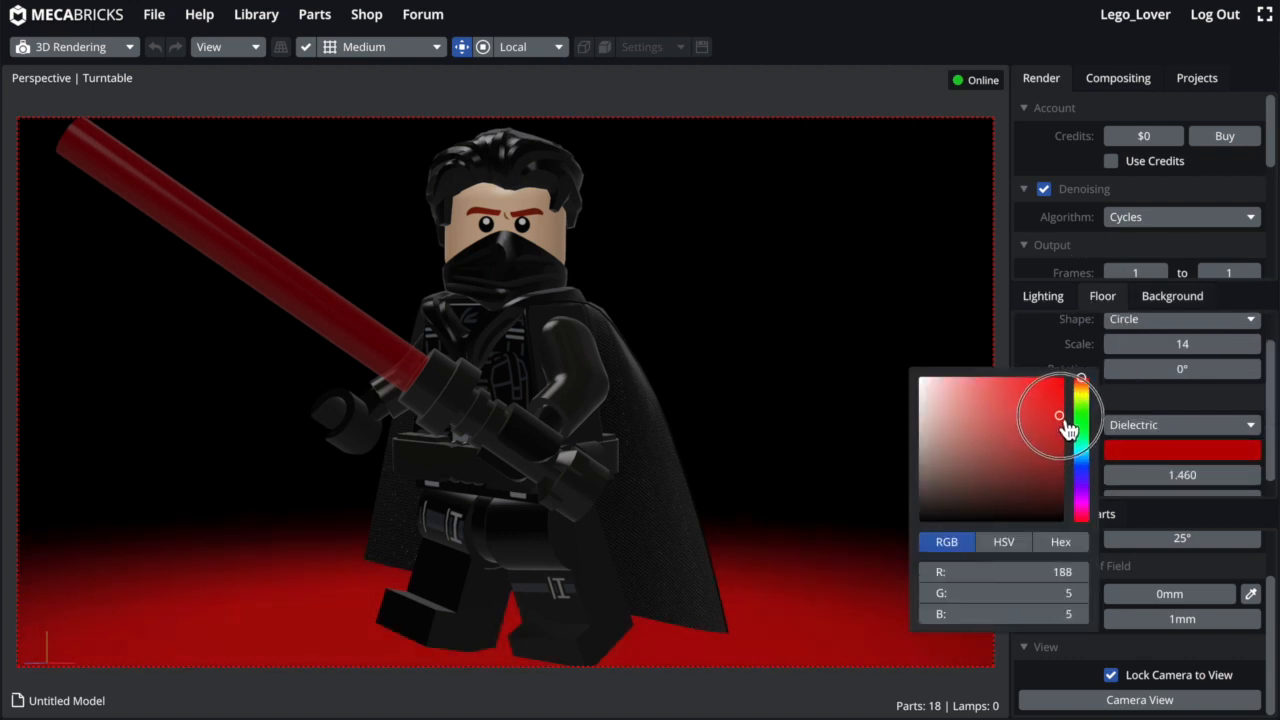
click(1116, 350)
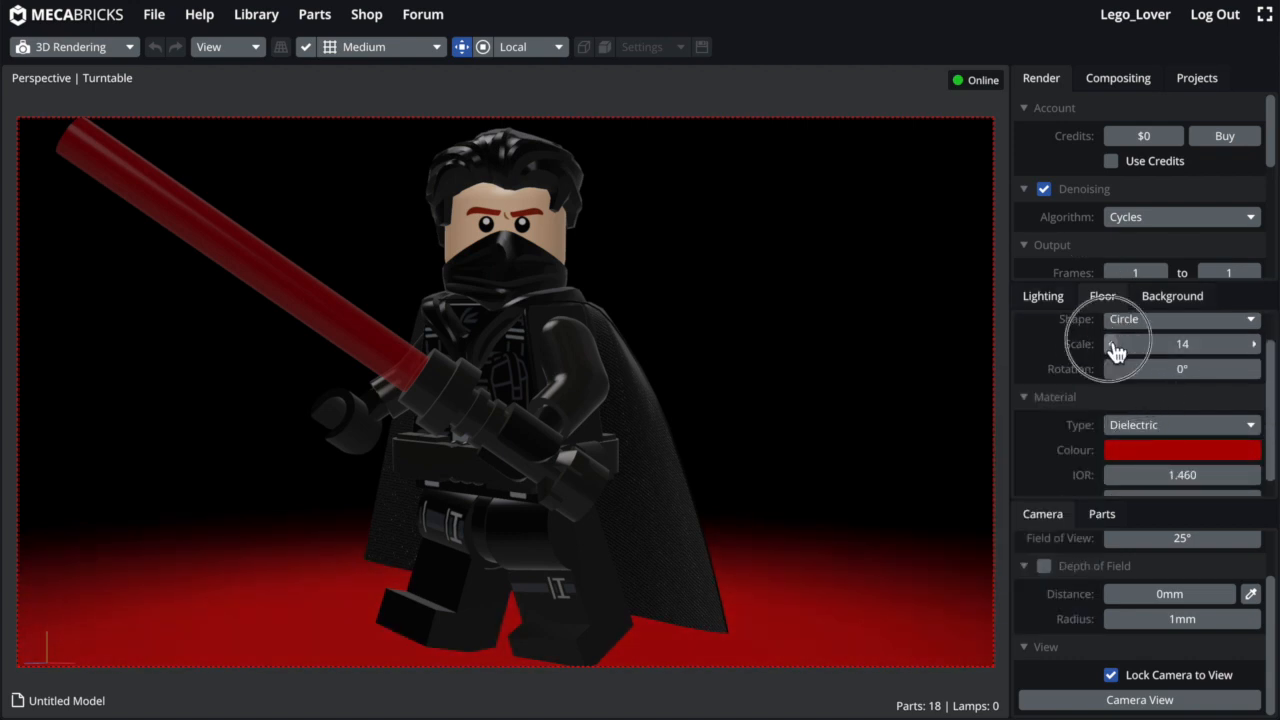
click(1044, 296)
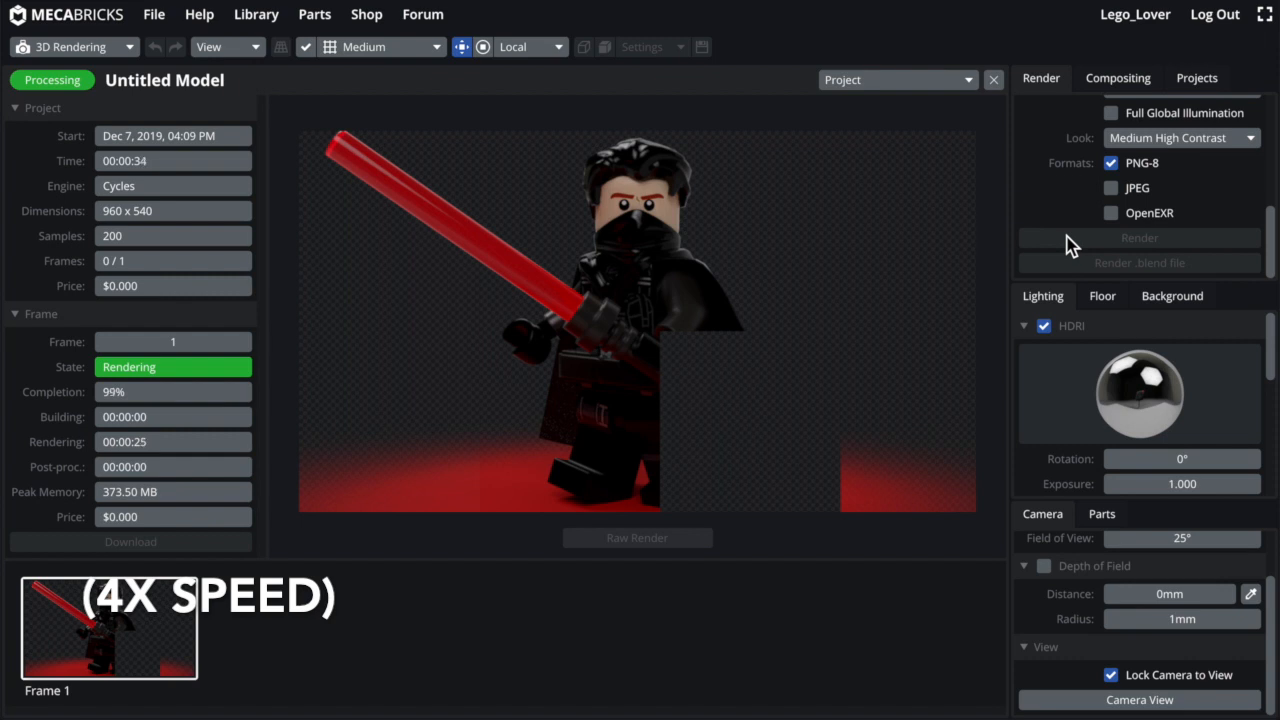
mouse_move(866, 564)
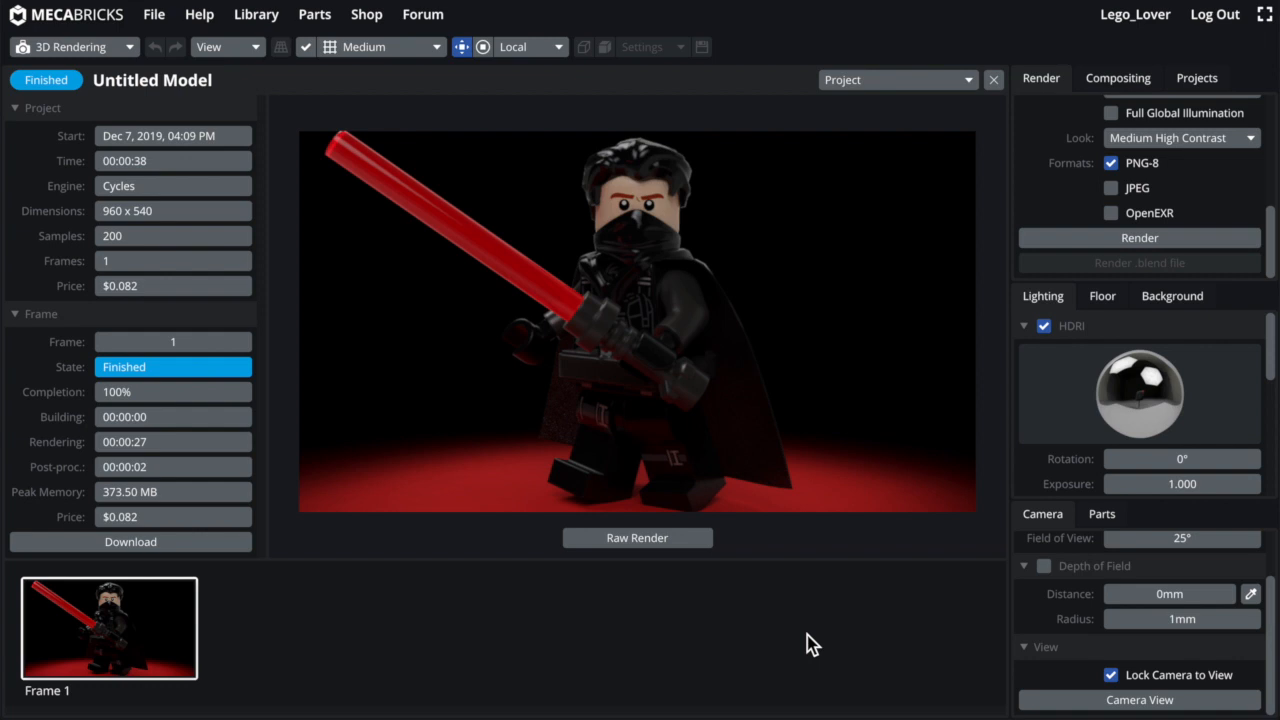
mouse_move(240, 556)
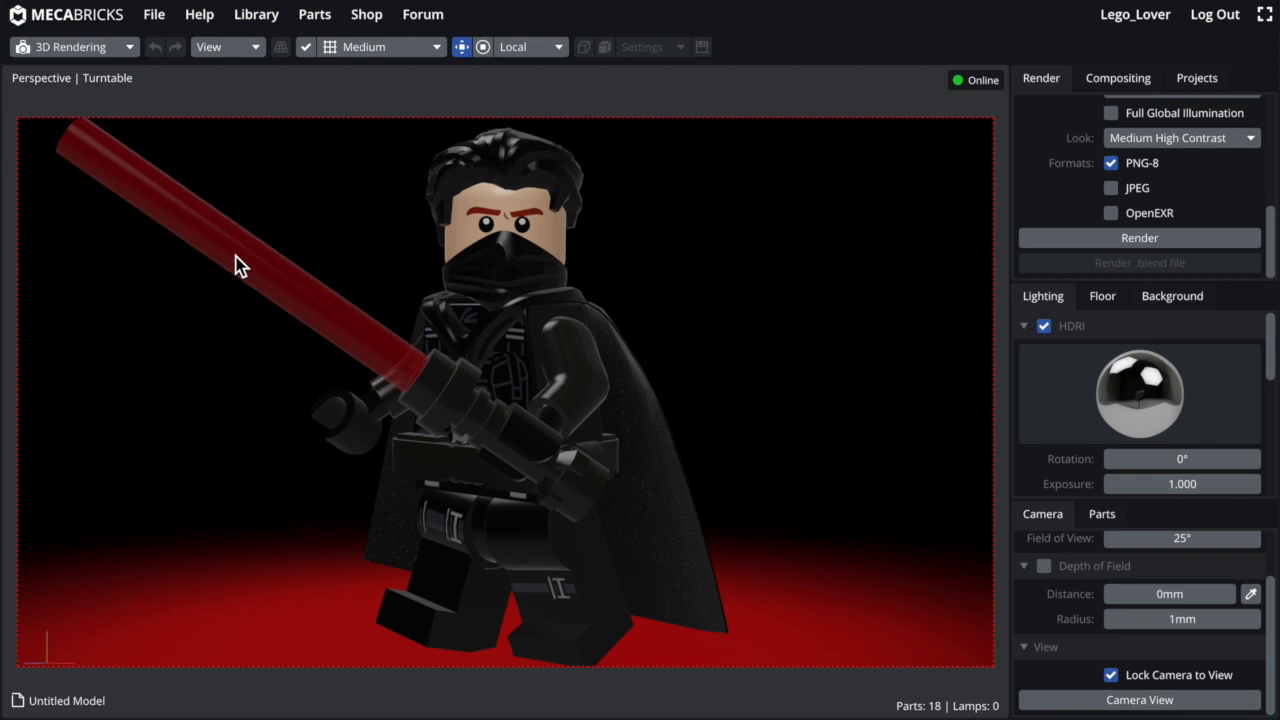
mouse_move(1218, 458)
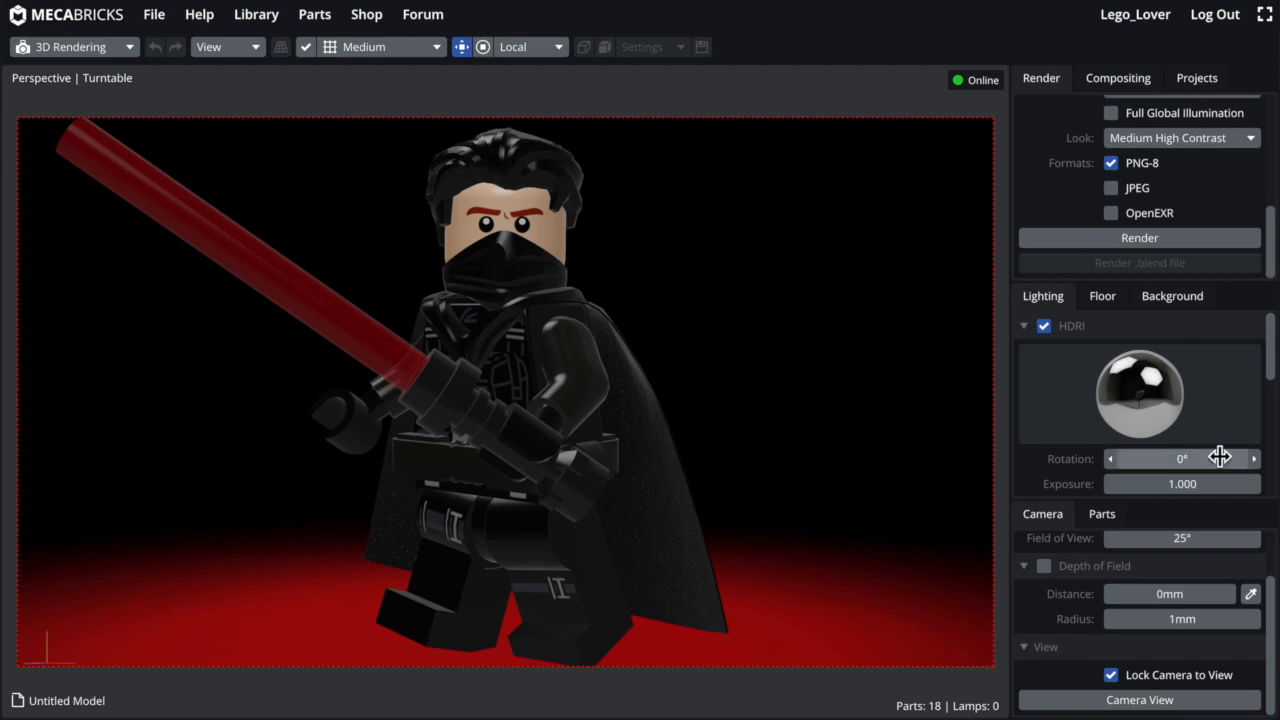
Step: Start a fresh render of the red-floored Sith scene
click(1140, 236)
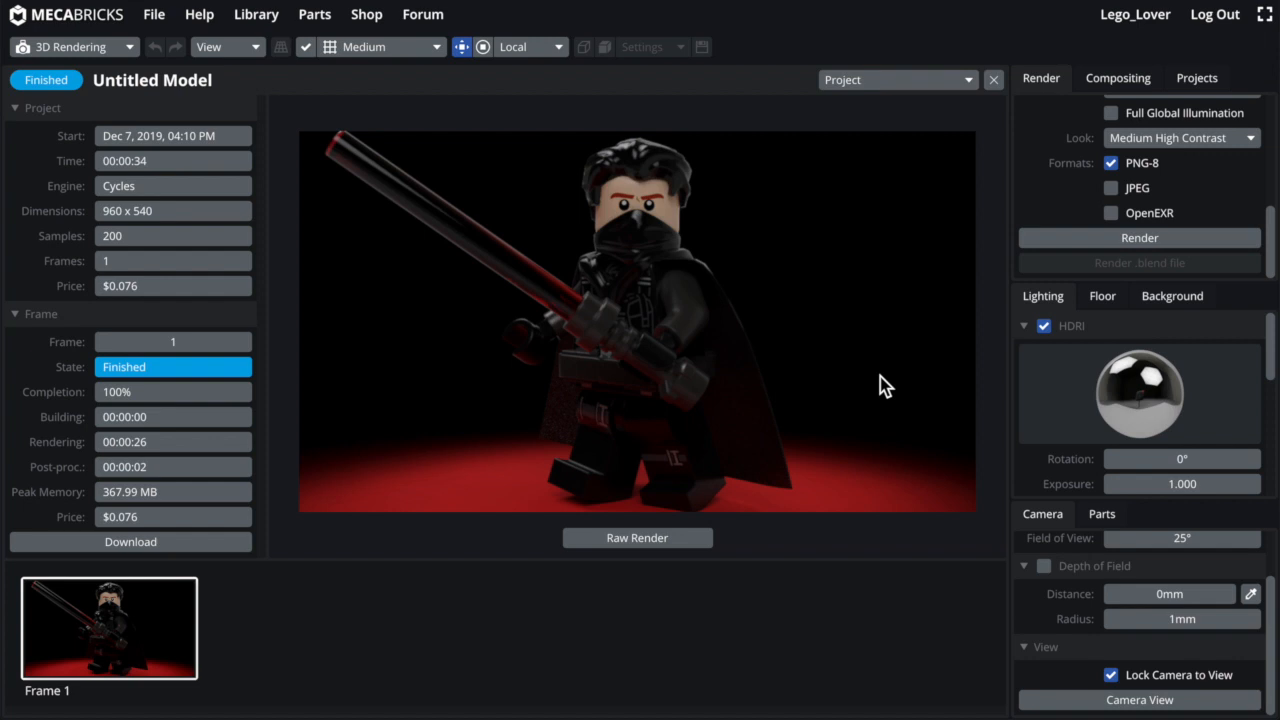
mouse_move(336, 150)
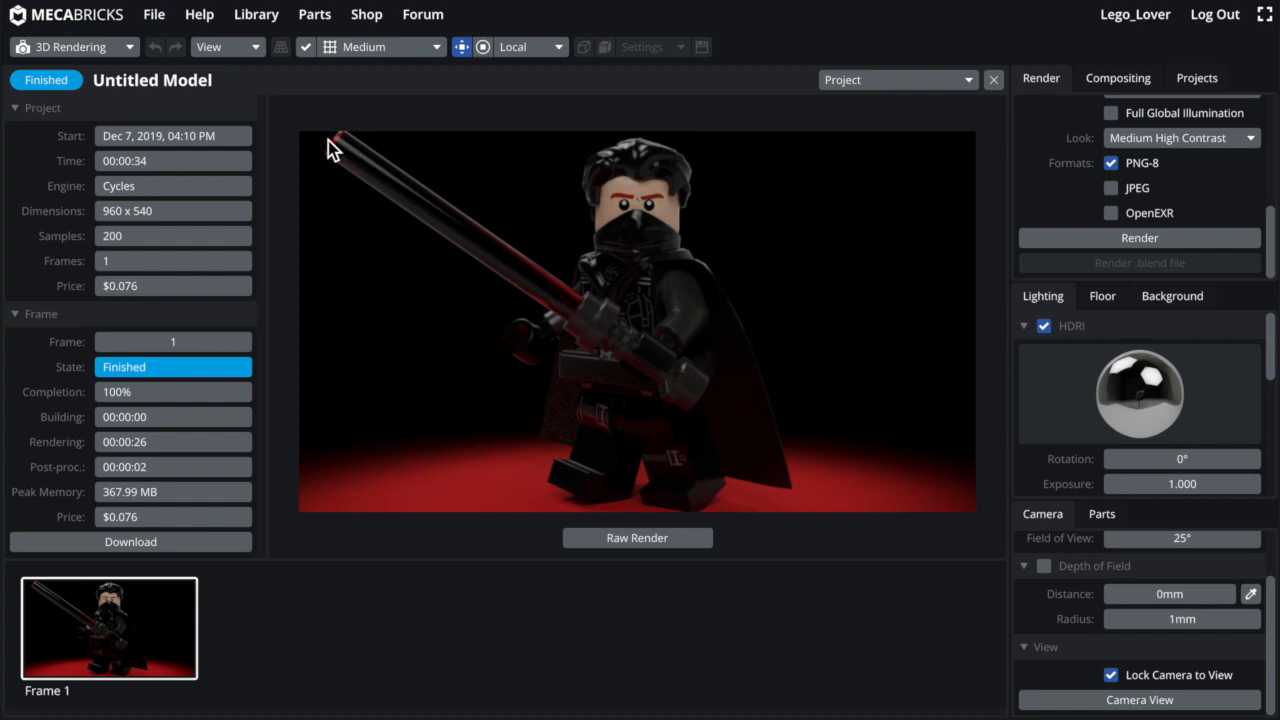
mouse_move(380, 348)
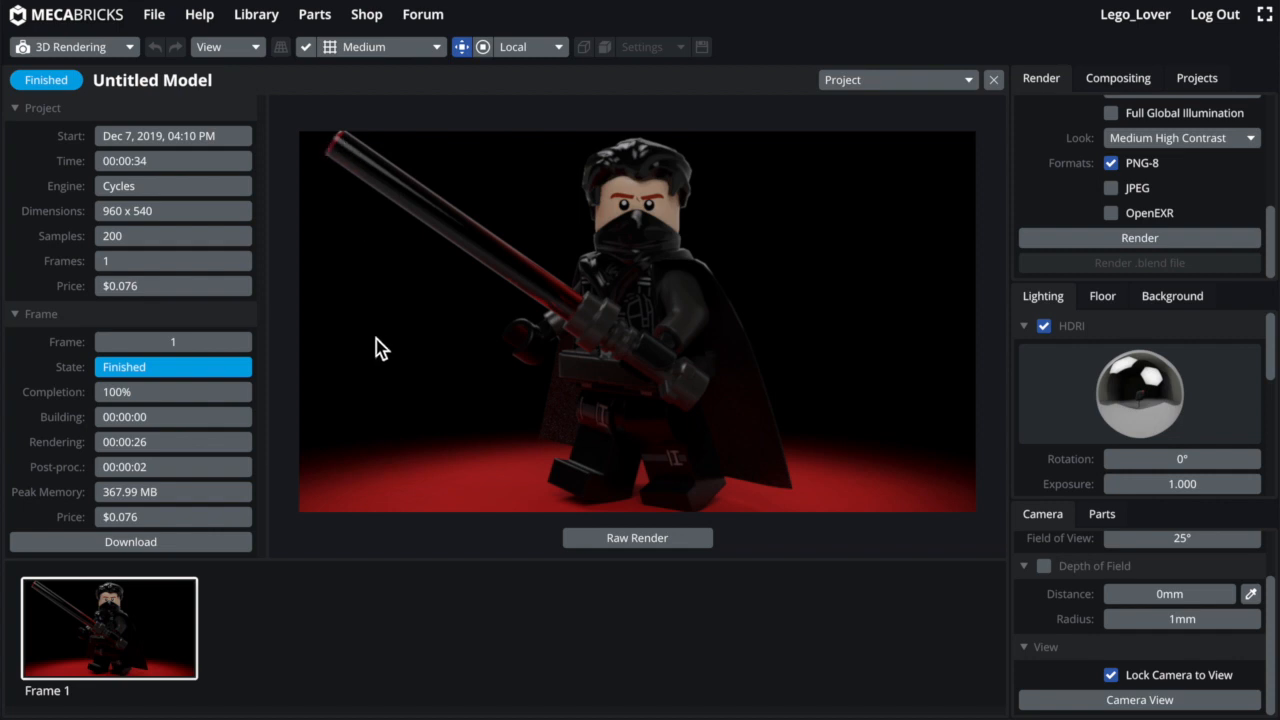
mouse_move(388, 336)
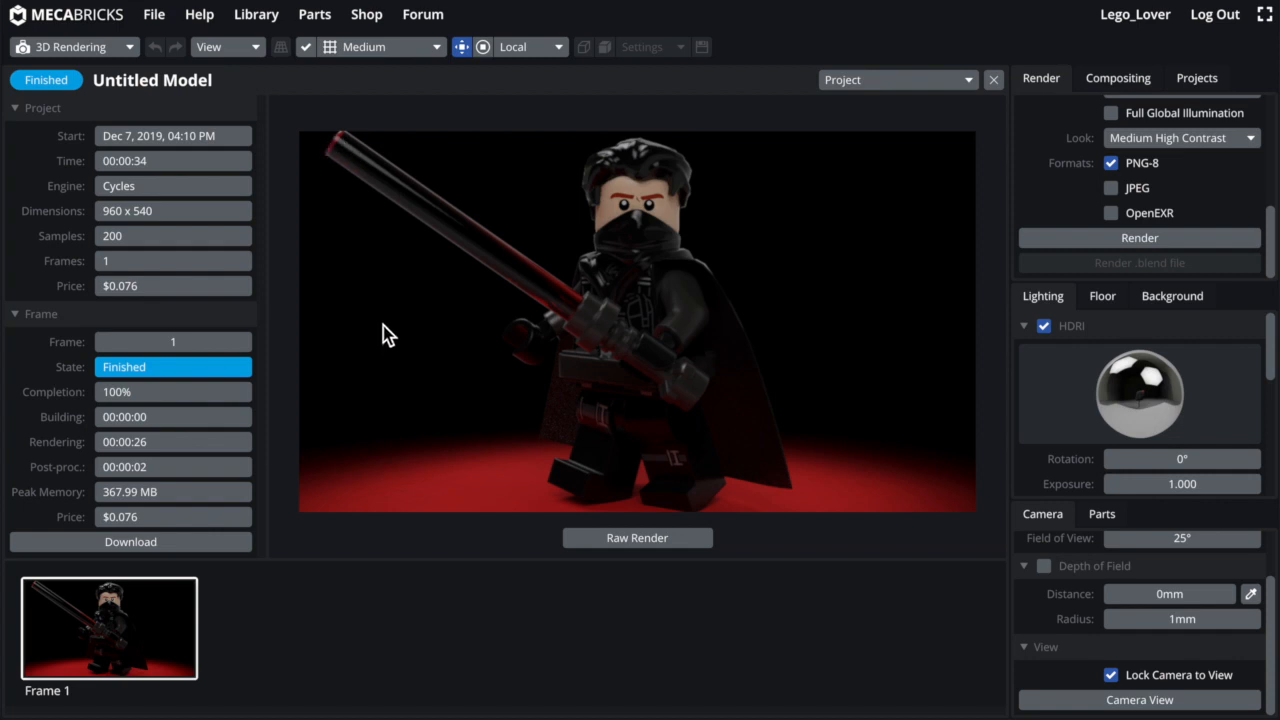
mouse_move(352, 124)
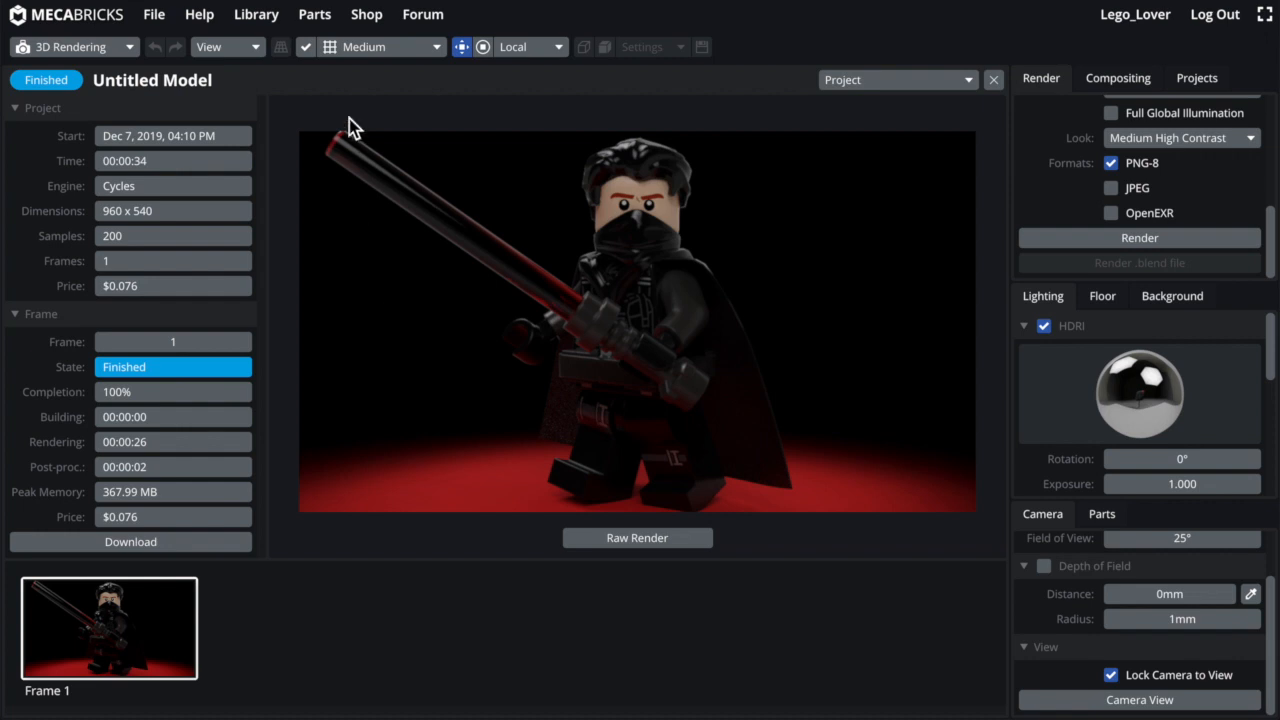
mouse_move(350, 164)
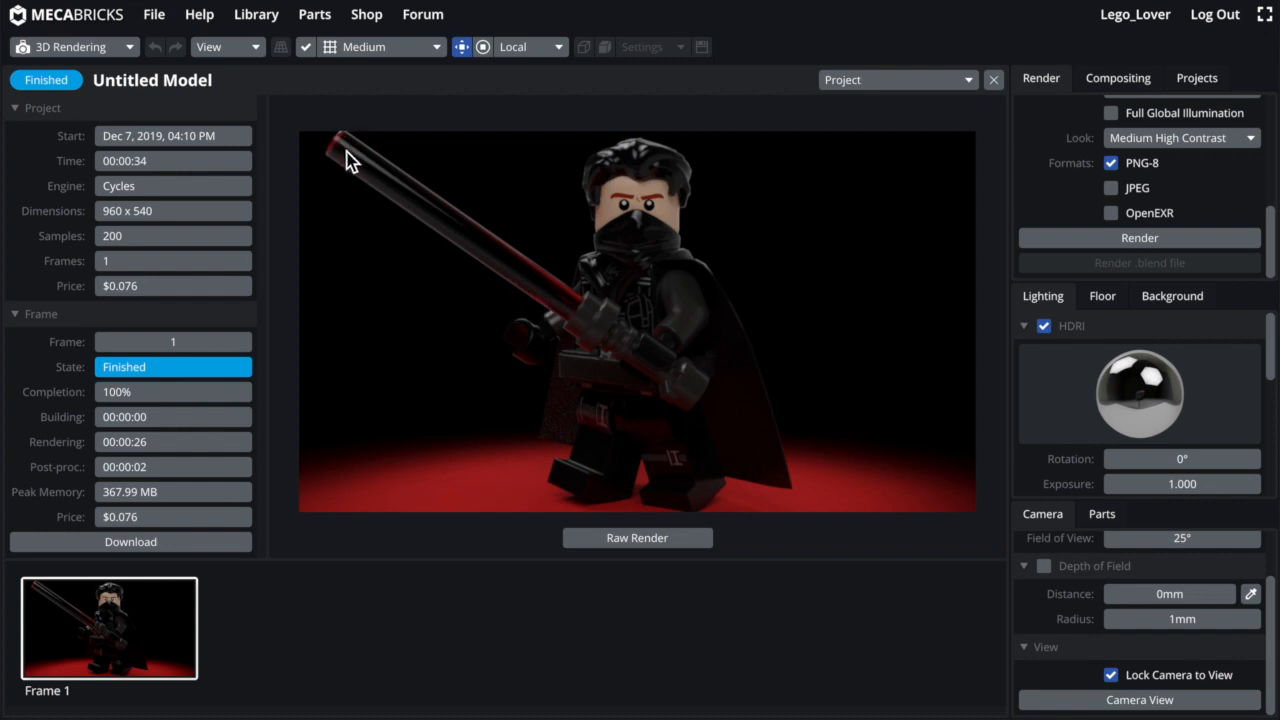
mouse_move(456, 190)
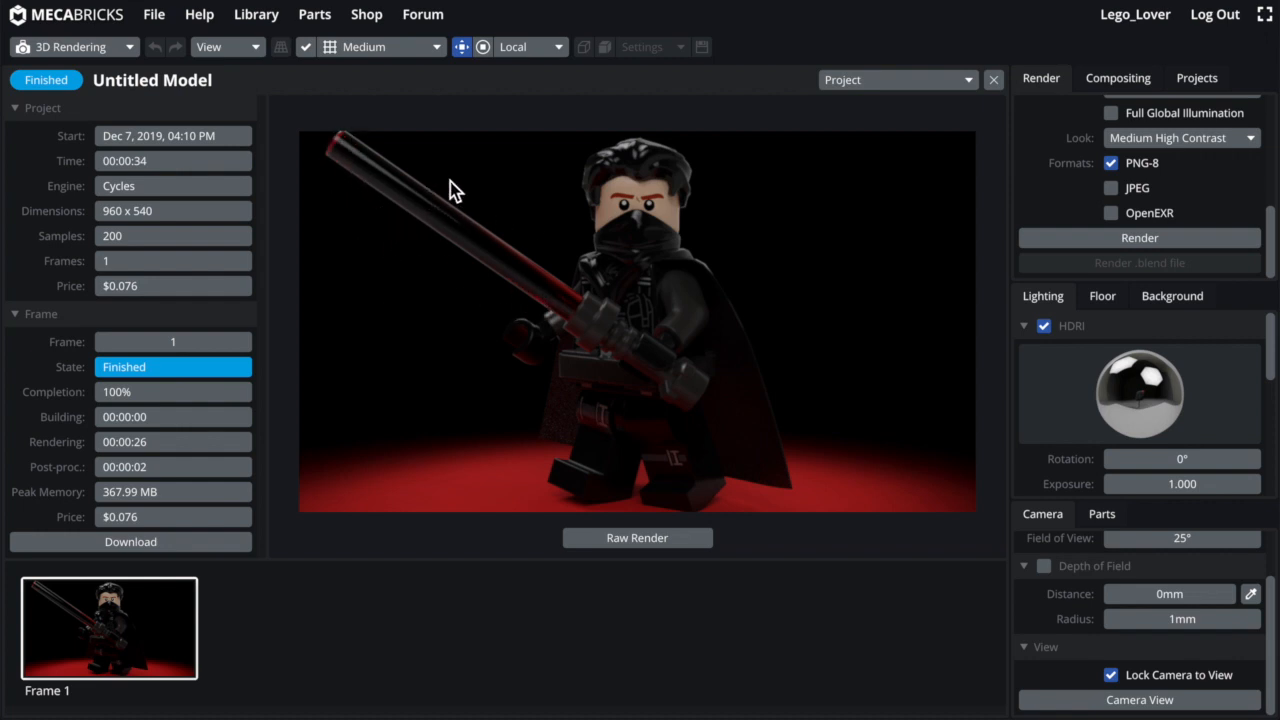
mouse_move(876, 196)
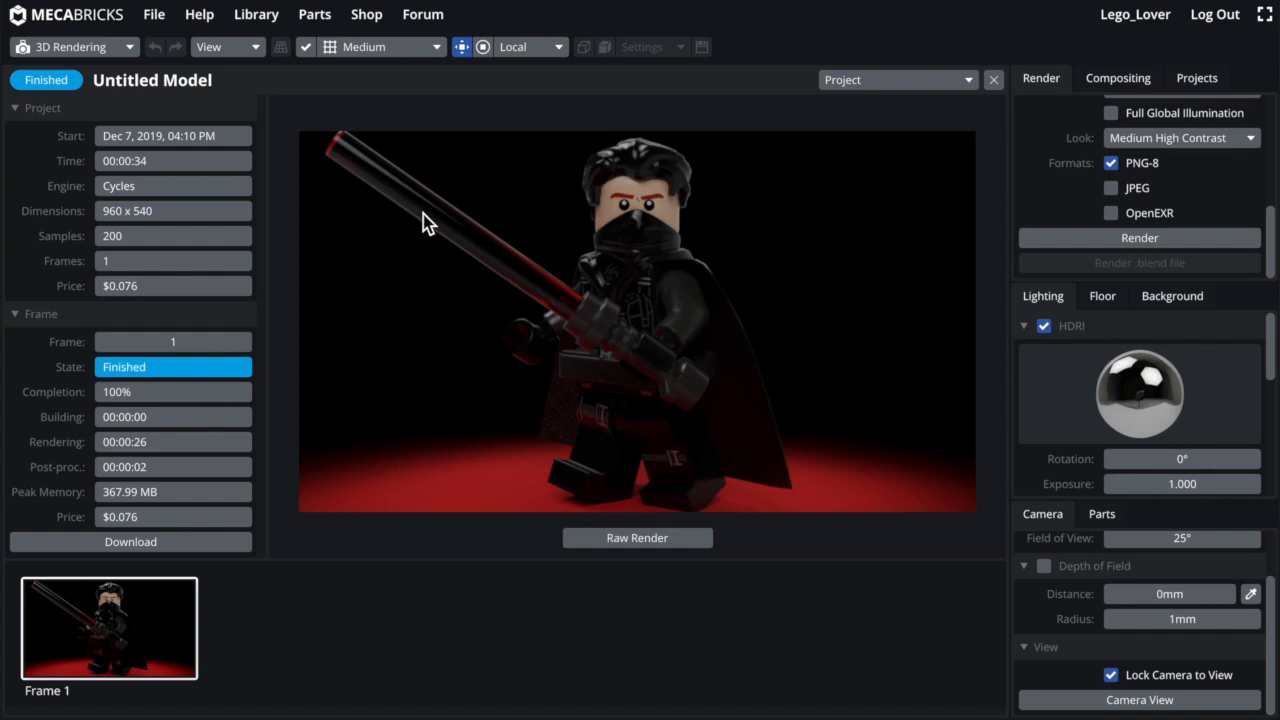
mouse_move(432, 232)
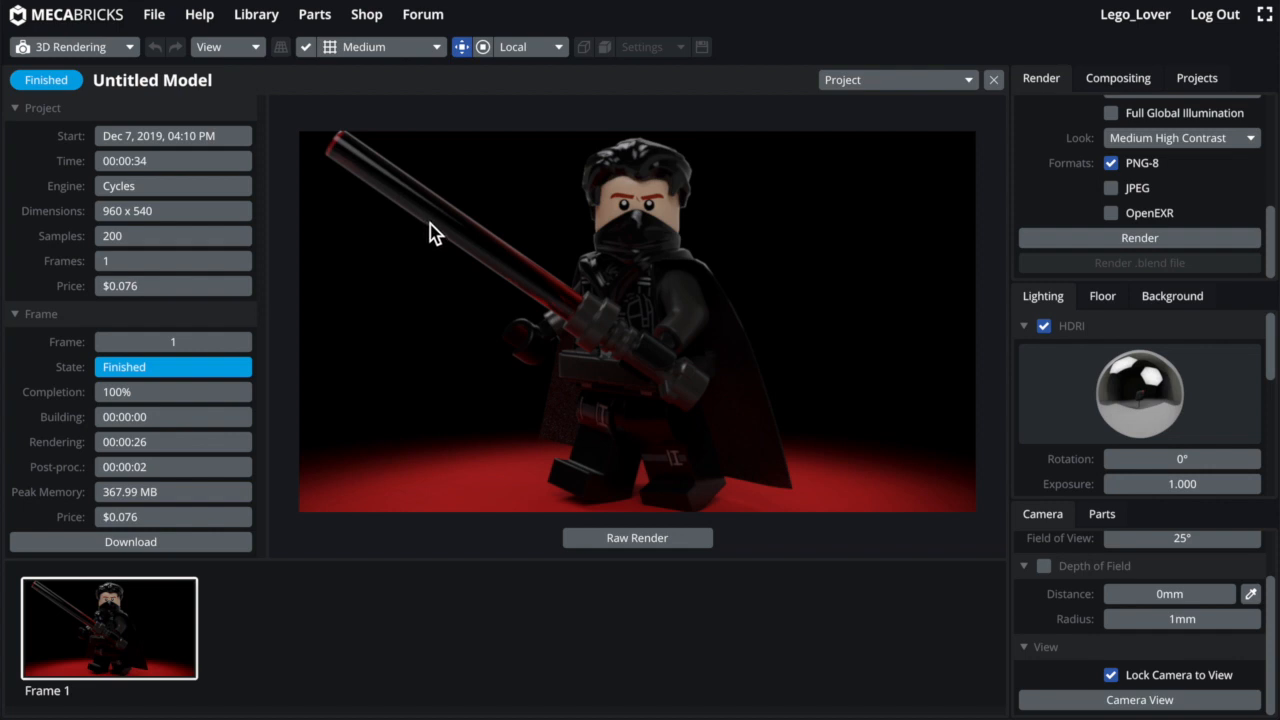
mouse_move(436, 222)
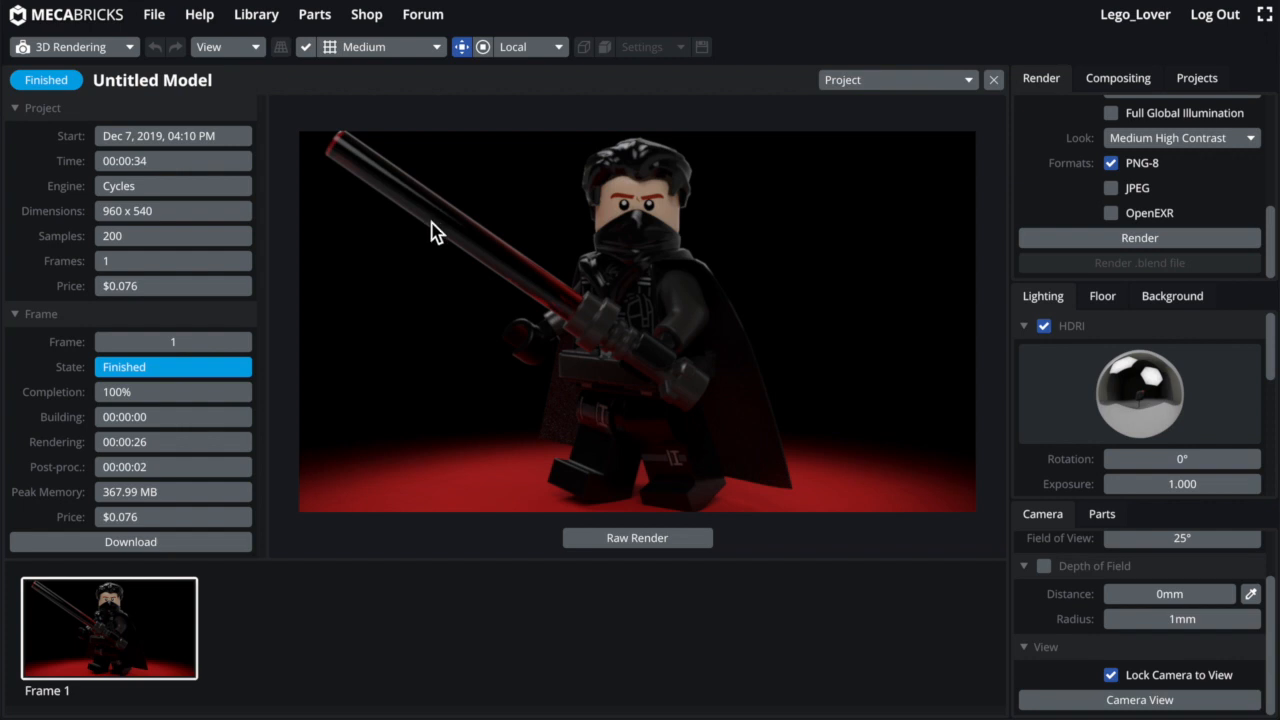
mouse_move(470, 224)
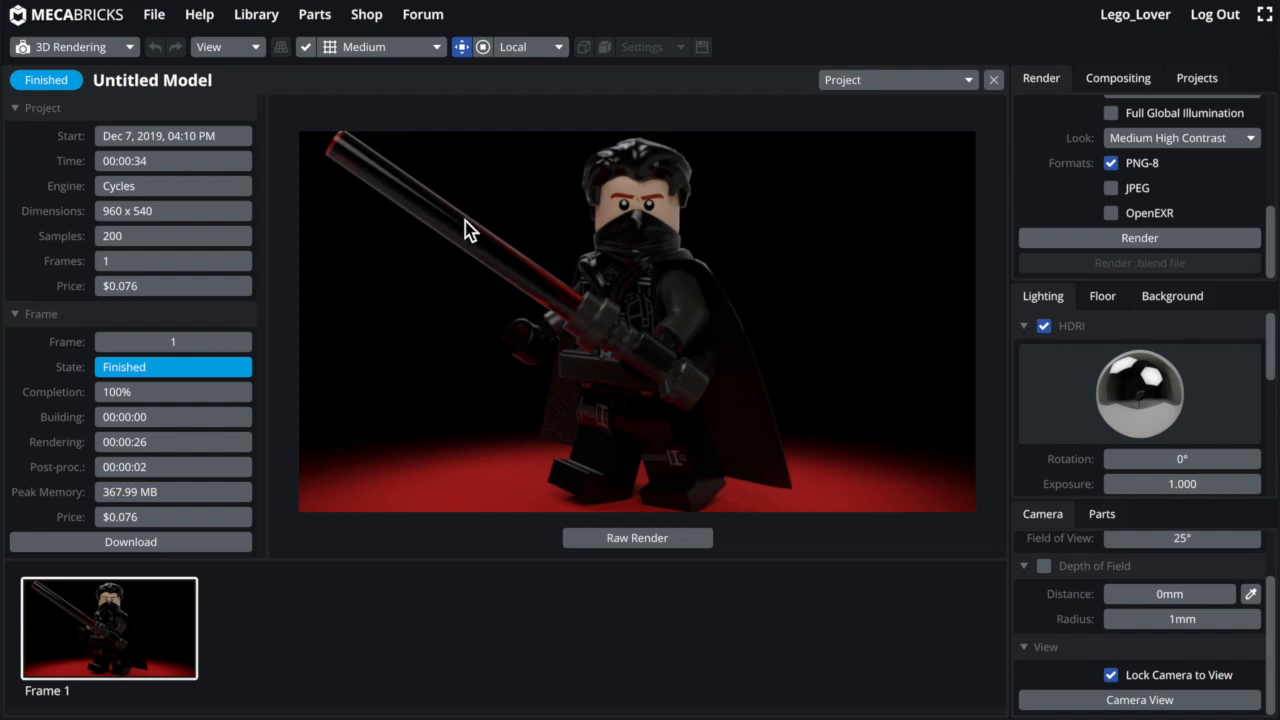